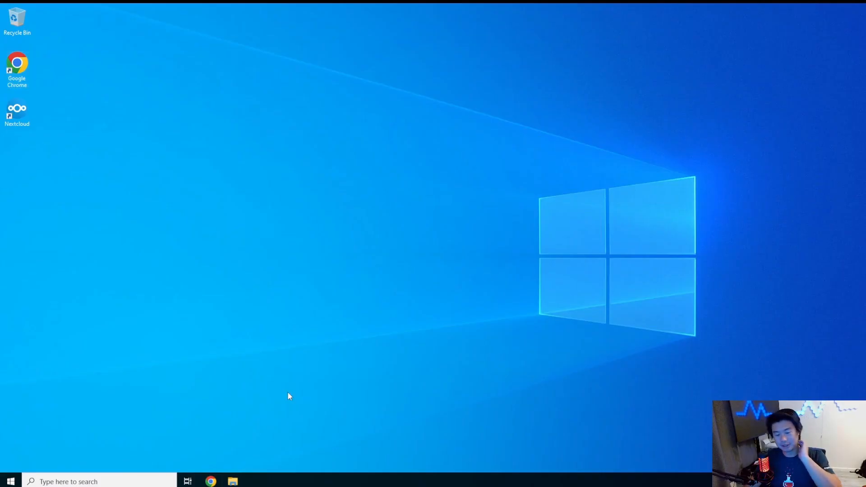
pyautogui.moveTo(204, 475)
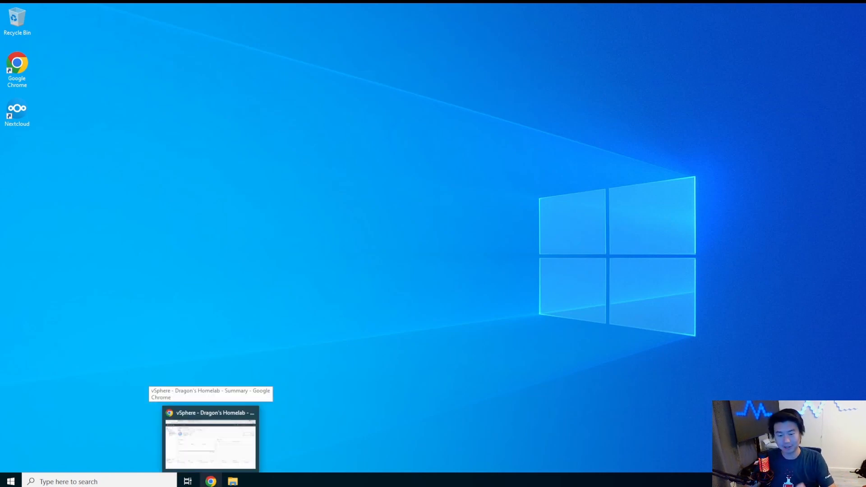
# - Launch Google Chrome from the taskbar to get an incognito window
pyautogui.click(211, 412)
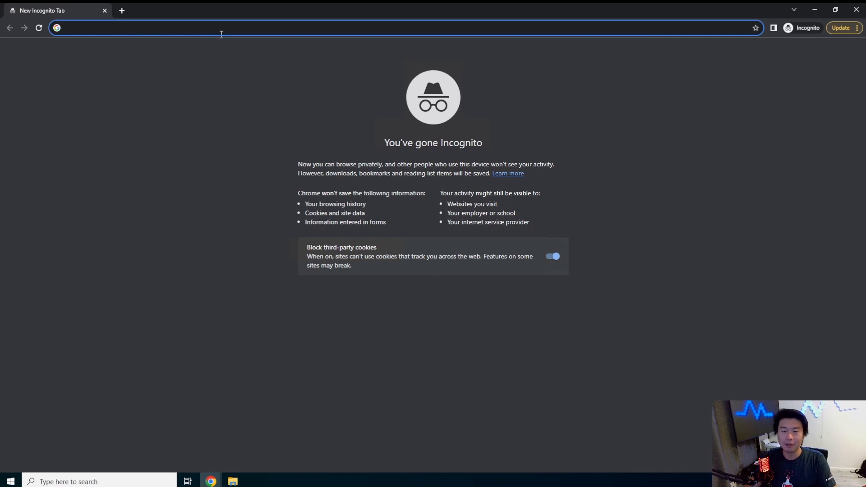
pyautogui.moveTo(216, 41)
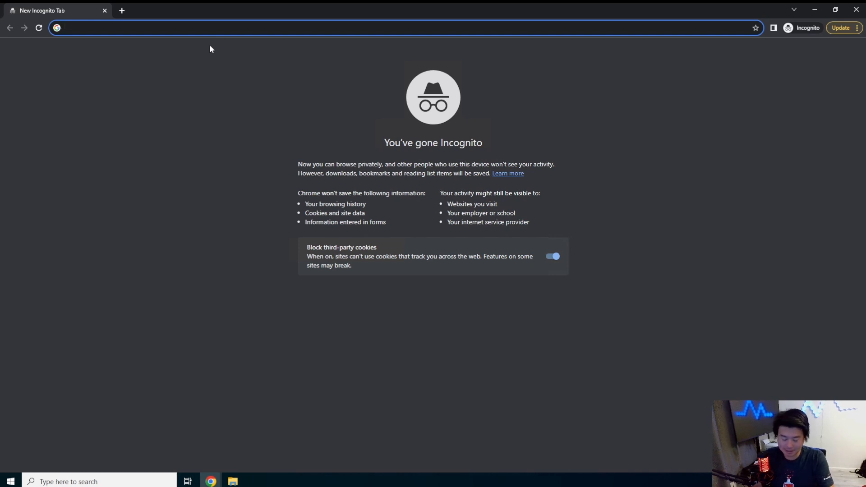
# - Search Google for 'splunk enterprise download' and open the Splunk Enterprise Free Trial result
pyautogui.write('splunk enterprise download')
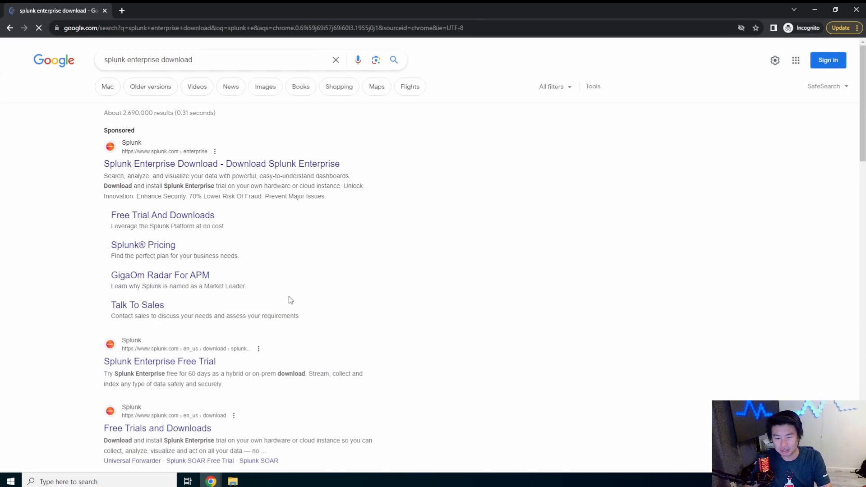
pyautogui.scroll(-3)
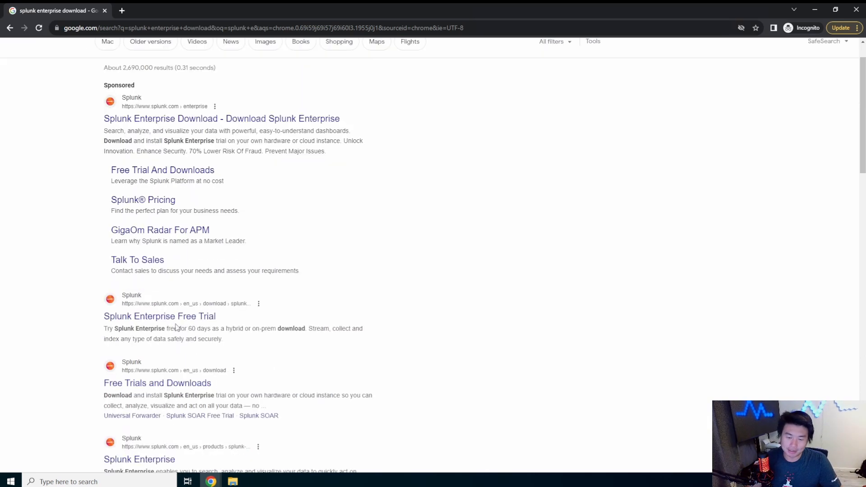
pyautogui.click(160, 316)
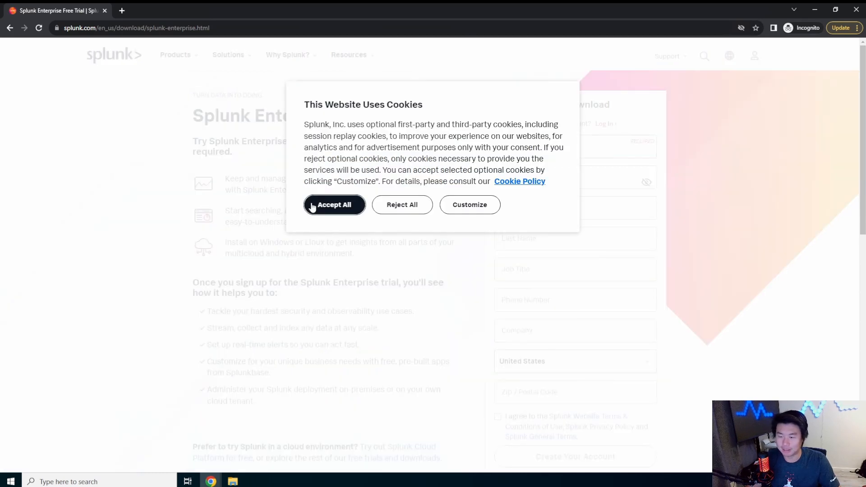
# - Accept all cookies on the Splunk site's consent banner
pyautogui.click(333, 205)
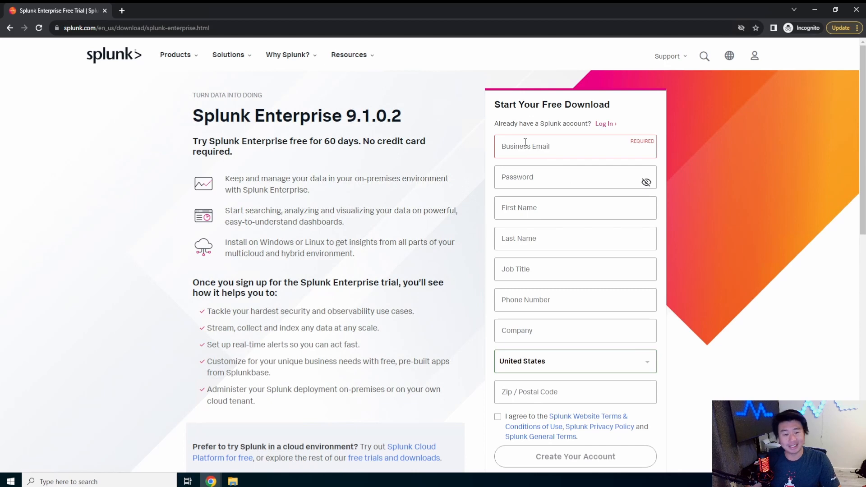
pyautogui.moveTo(694, 169)
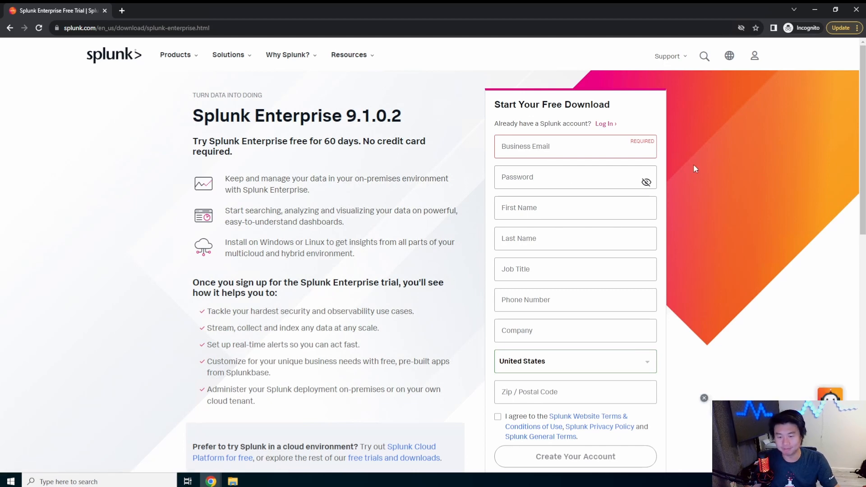
pyautogui.moveTo(615, 202)
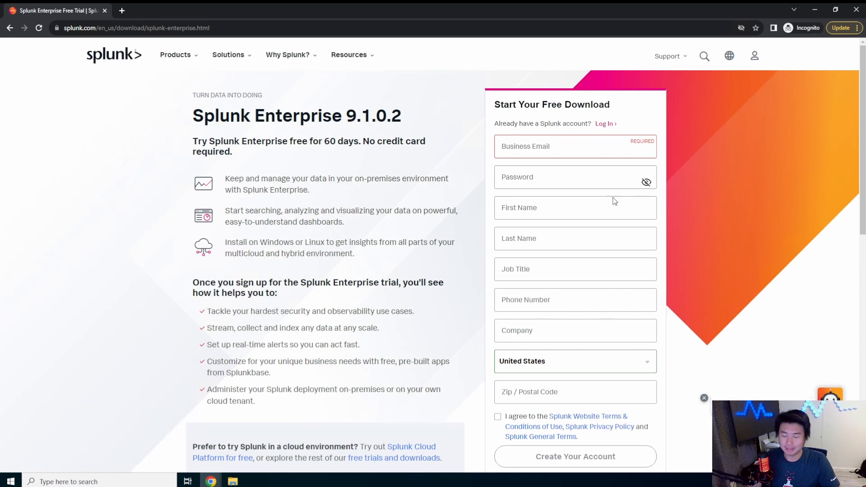
pyautogui.moveTo(592, 227)
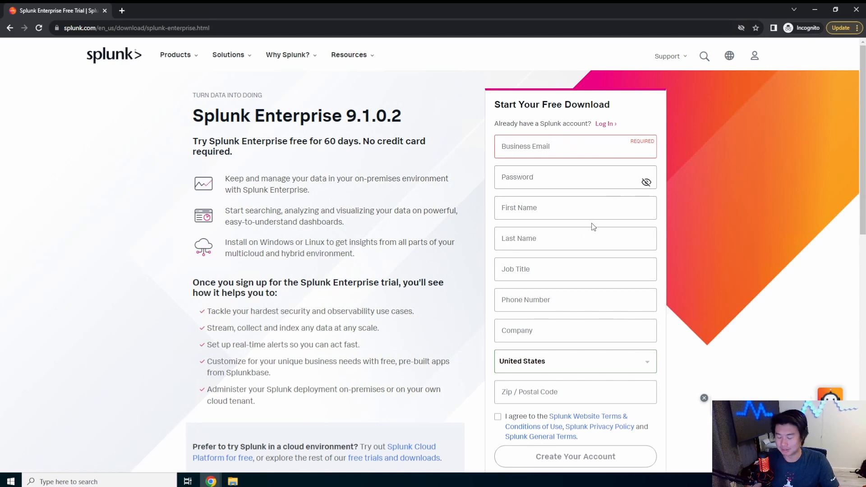
pyautogui.moveTo(627, 262)
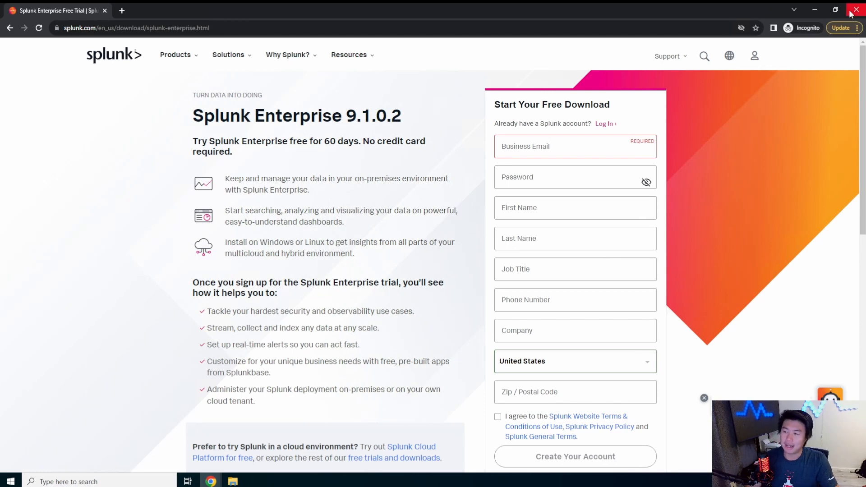
pyautogui.moveTo(856, 10)
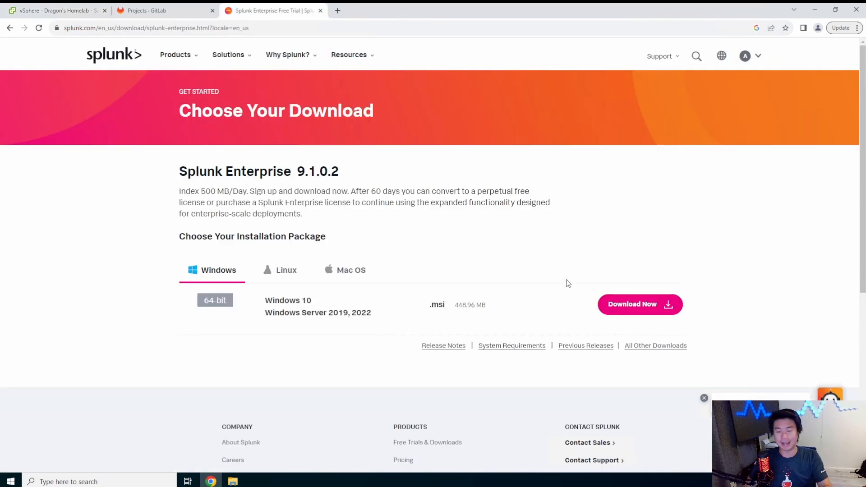
pyautogui.moveTo(286, 270)
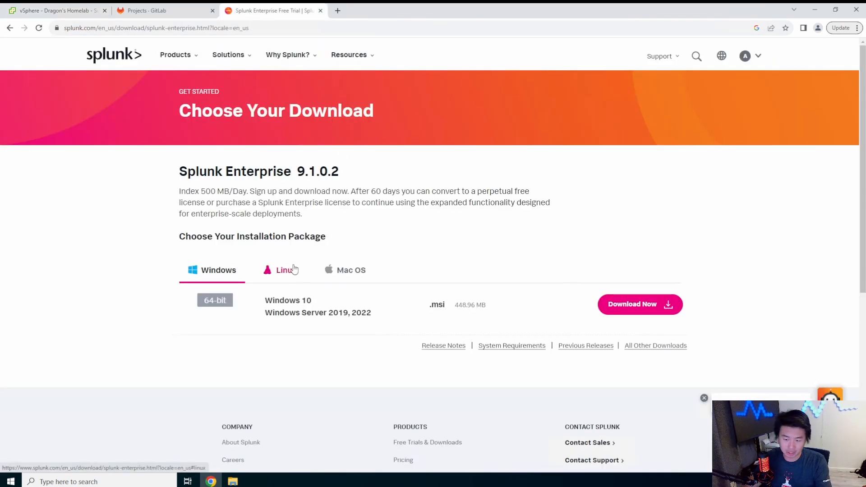
# - Choose the Linux packages and download the Splunk Enterprise 9.1.0.2 .rpm
pyautogui.click(286, 270)
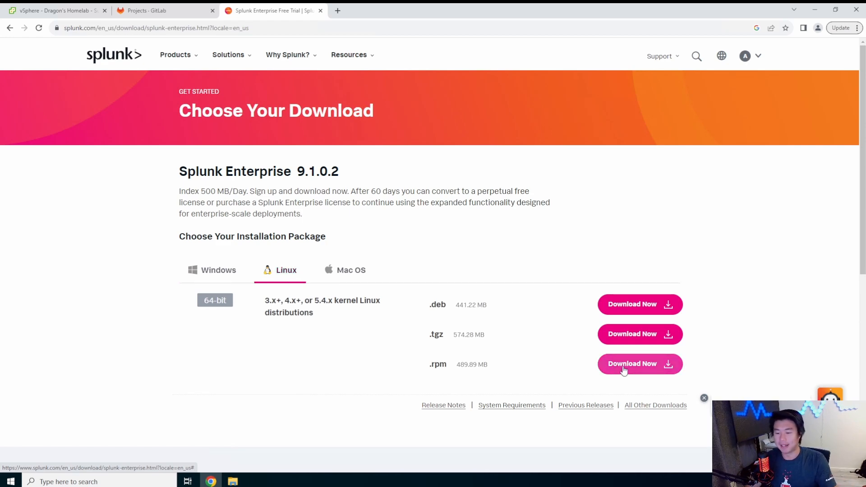
pyautogui.moveTo(448, 382)
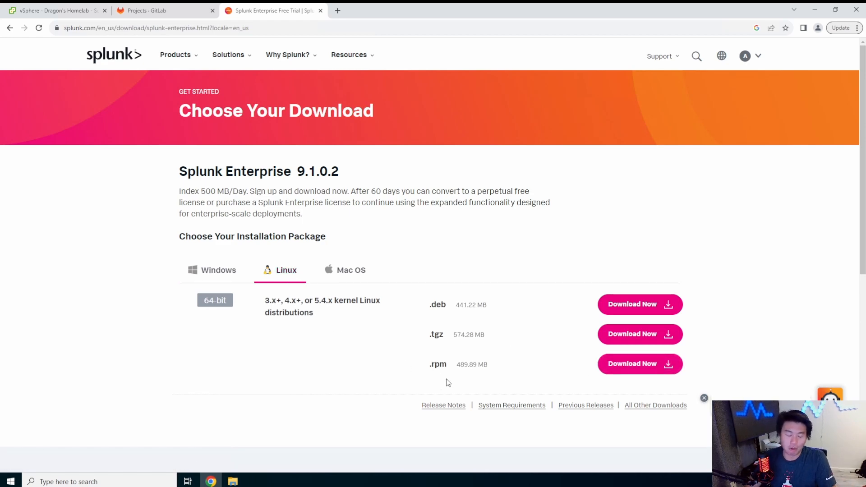
pyautogui.moveTo(477, 402)
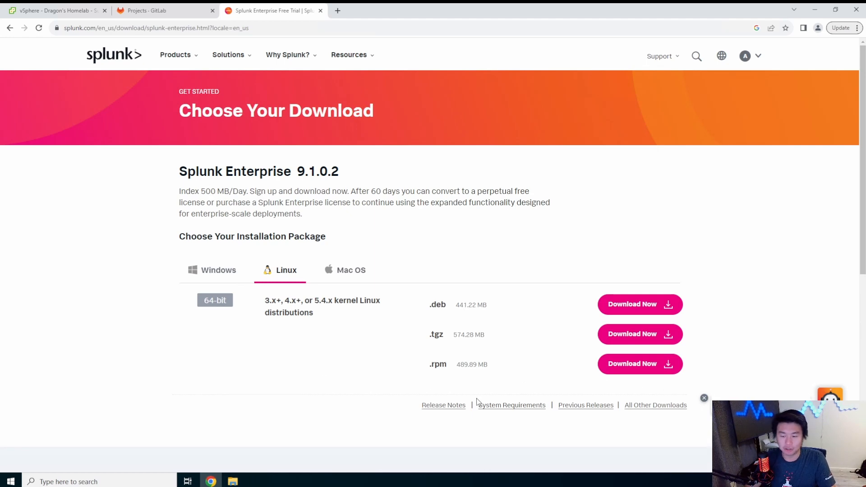
pyautogui.moveTo(650, 285)
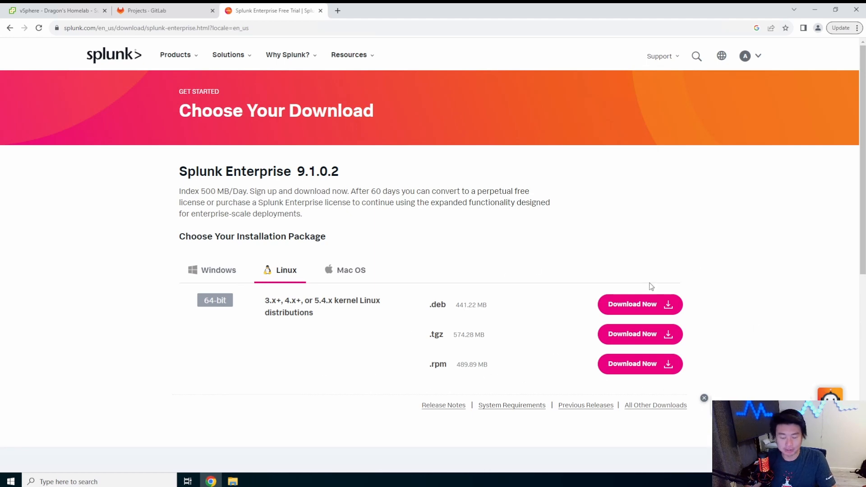
pyautogui.moveTo(764, 302)
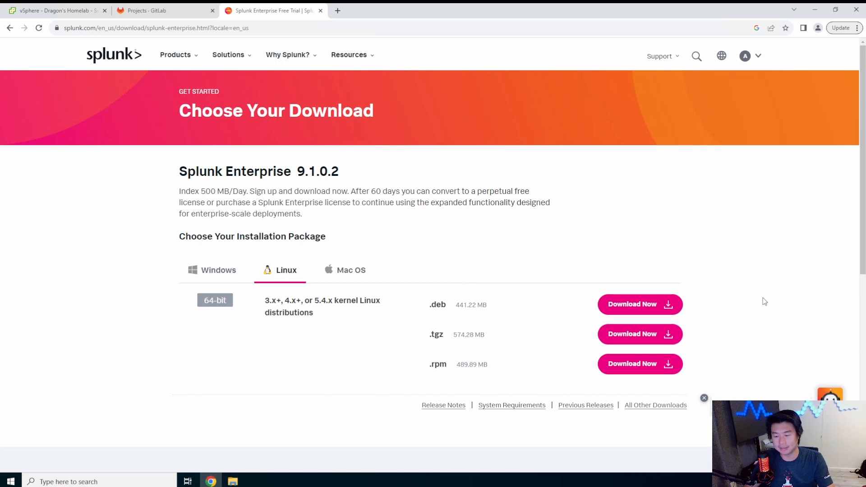
pyautogui.moveTo(656, 339)
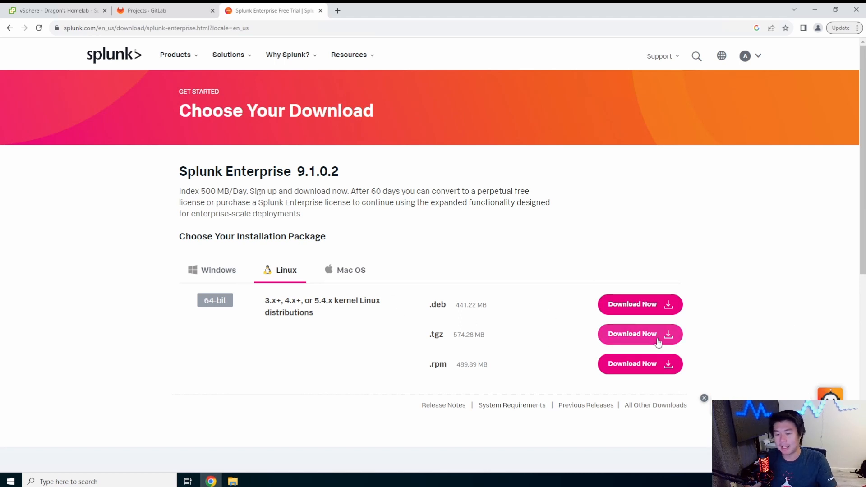
pyautogui.moveTo(631, 346)
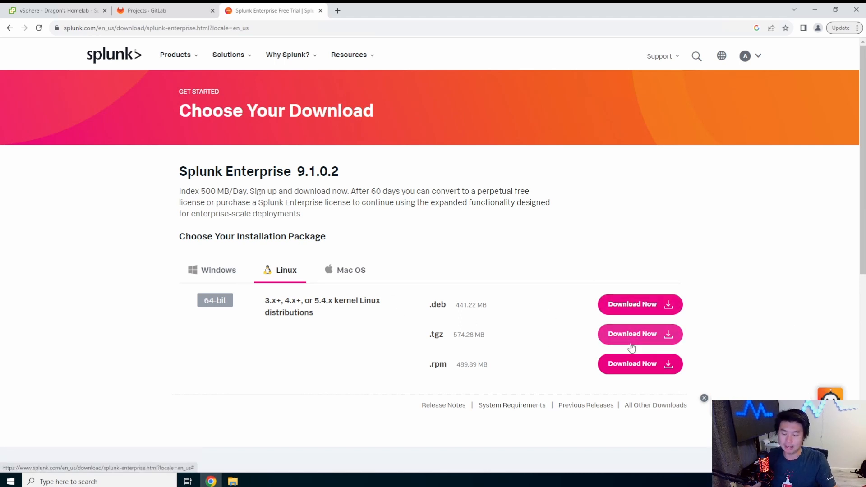
pyautogui.moveTo(554, 333)
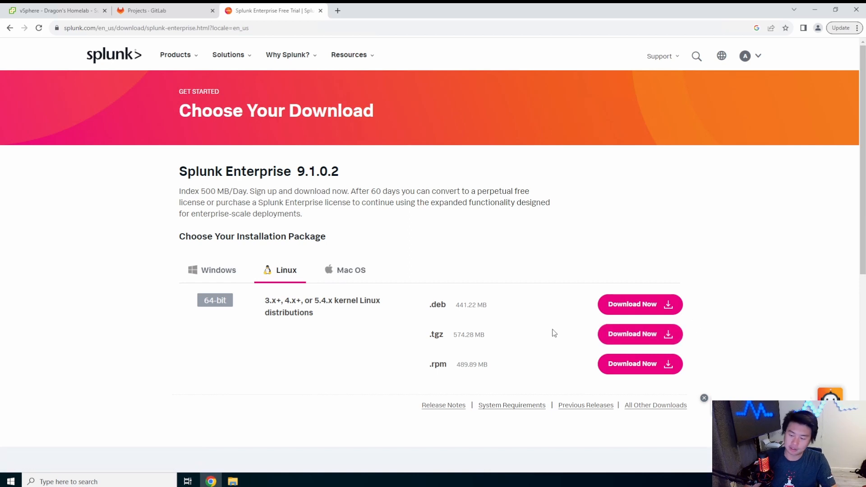
pyautogui.moveTo(254, 389)
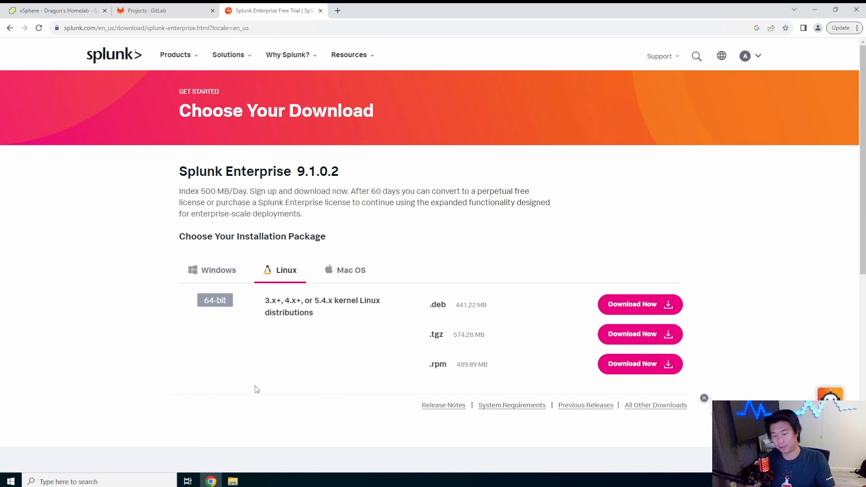
pyautogui.click(10, 481)
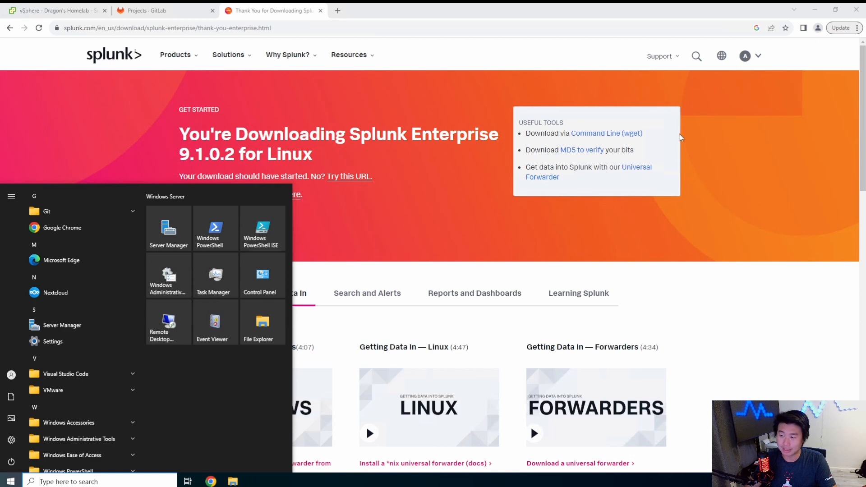
# - Open Command Prompt, SSH as root to 192.168.1.147, and enter 'yum -y install wget'
pyautogui.write('cmd')
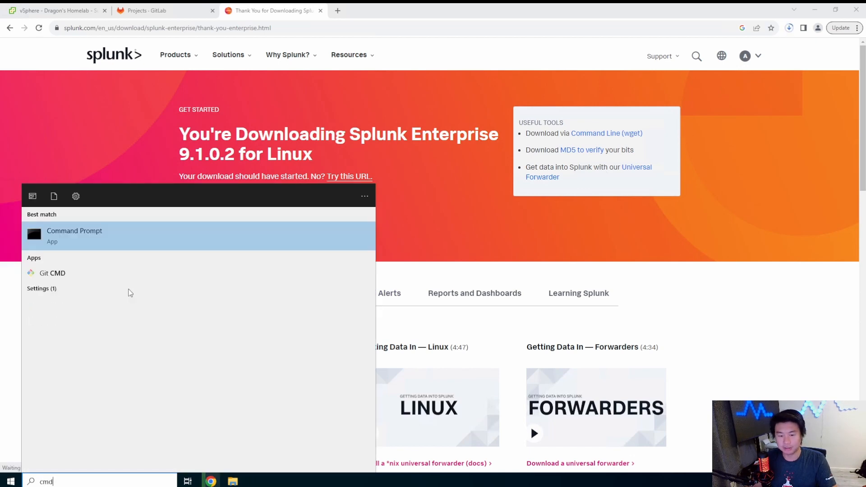
pyautogui.click(605, 133)
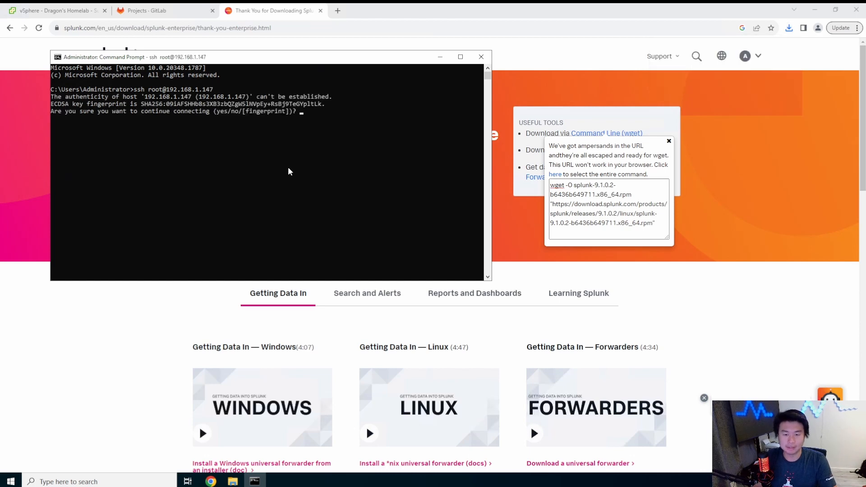
pyautogui.write('yes')
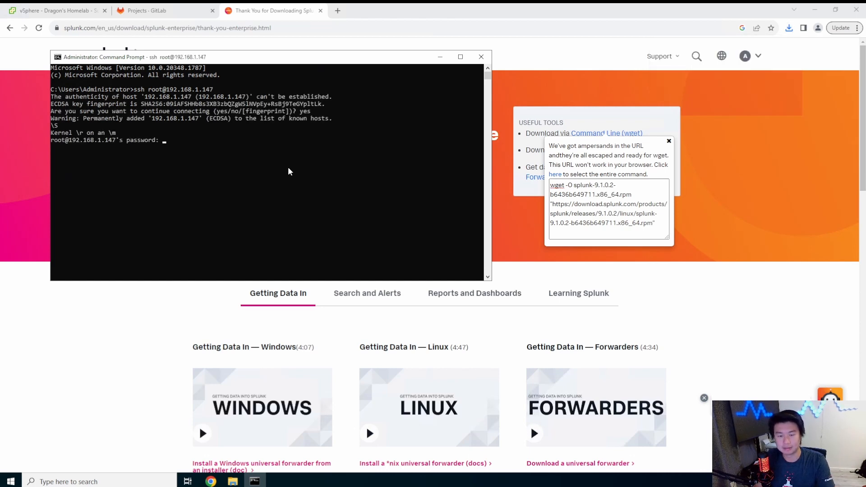
pyautogui.write('yum -y')
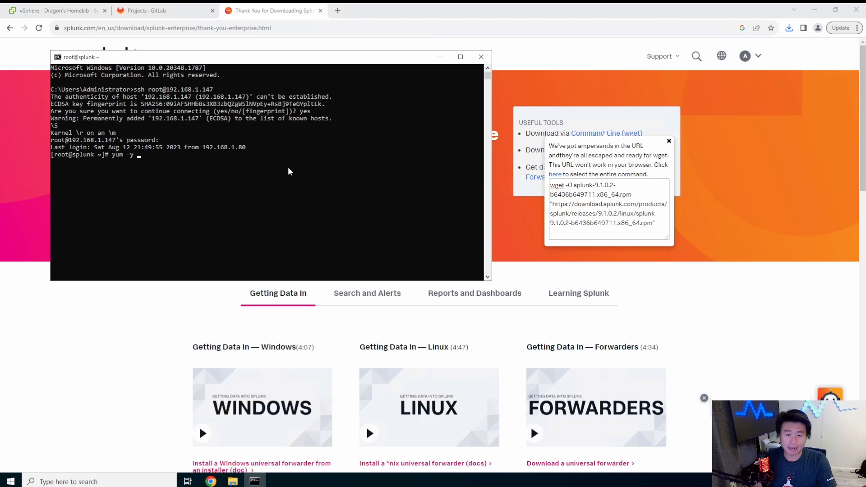
pyautogui.write('w')
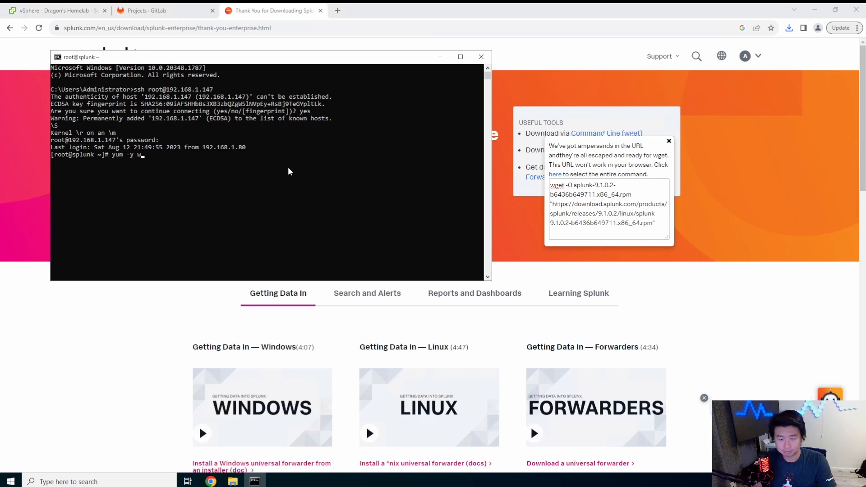
pyautogui.write('install wget')
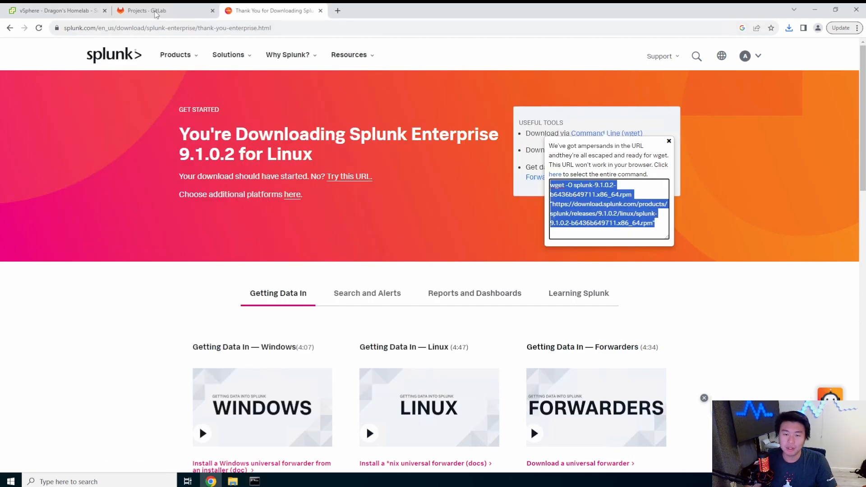
# - In the GitLab dns project, add 'splunk IN A 192.168.1.147' to dragon.local.zone
pyautogui.click(160, 10)
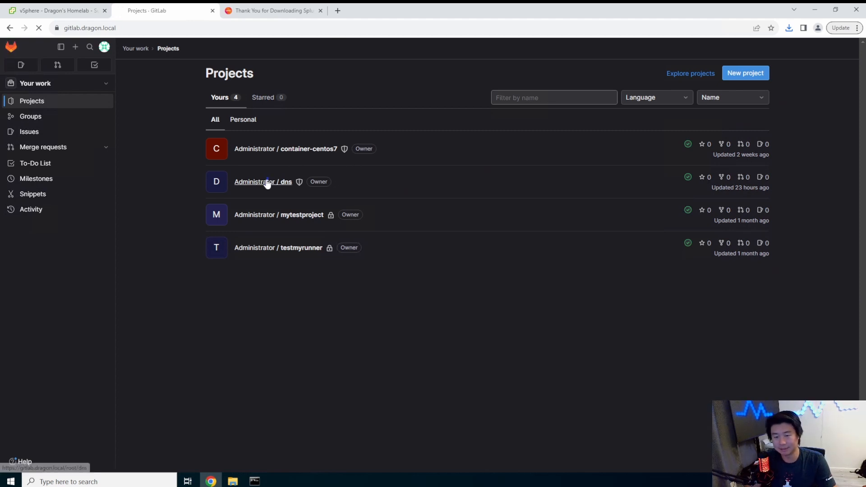
pyautogui.click(262, 182)
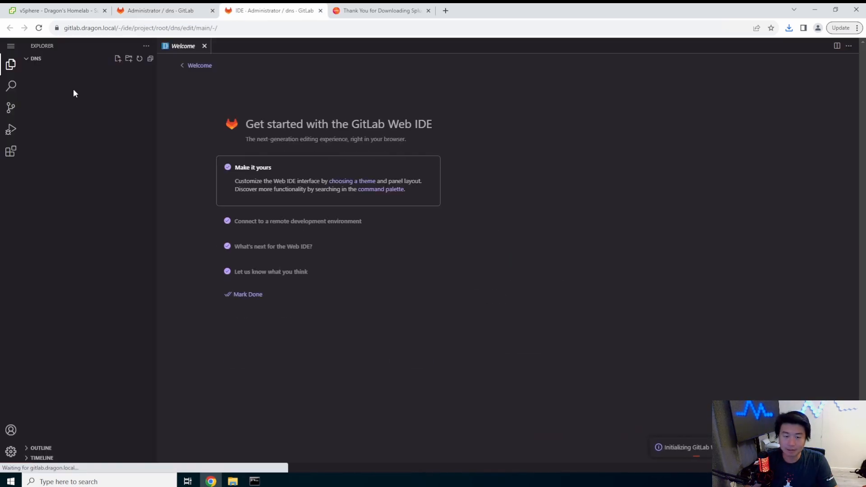
pyautogui.click(60, 78)
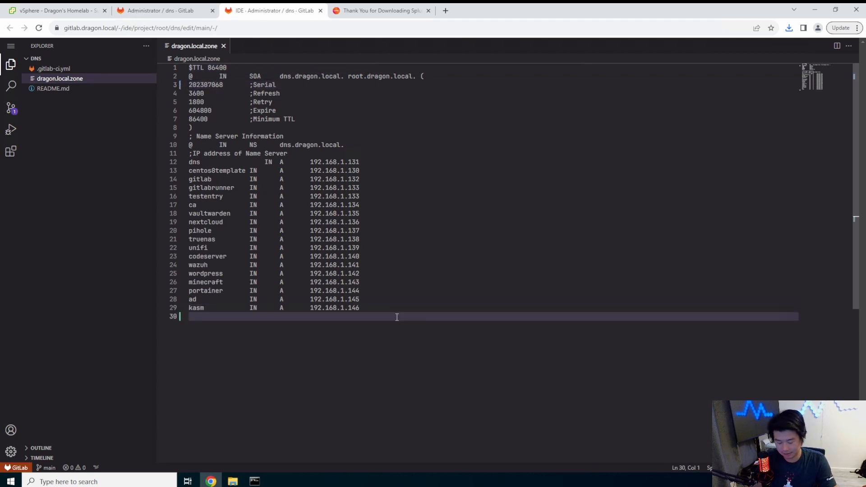
pyautogui.write('splunk')
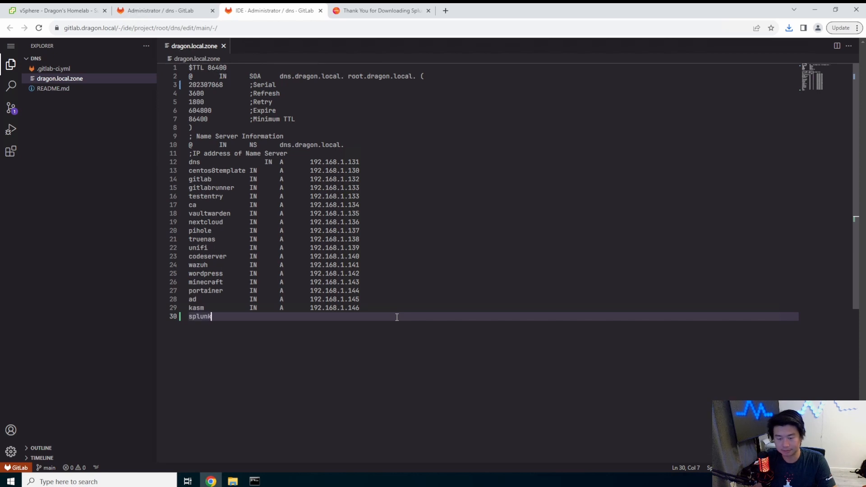
pyautogui.write('IN')
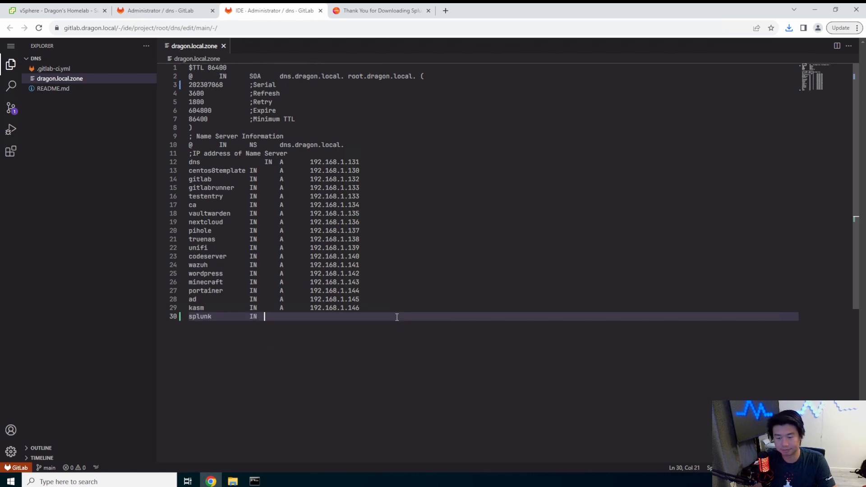
pyautogui.write('A')
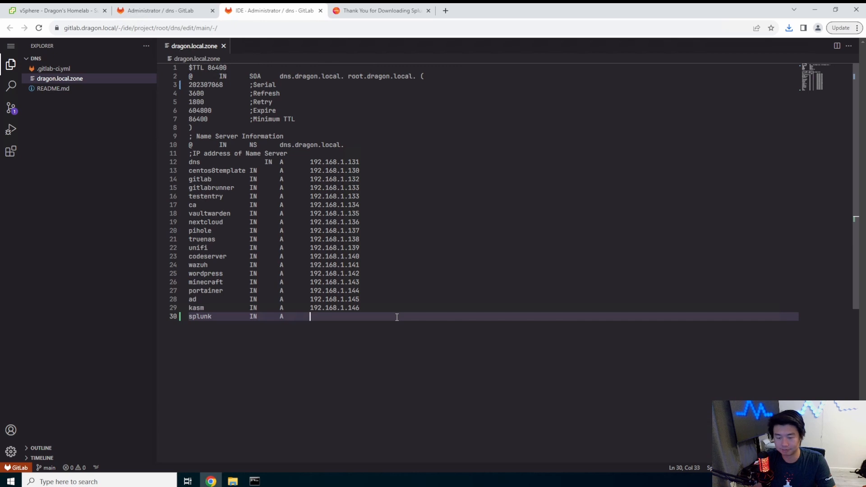
pyautogui.write('192.168.1.147')
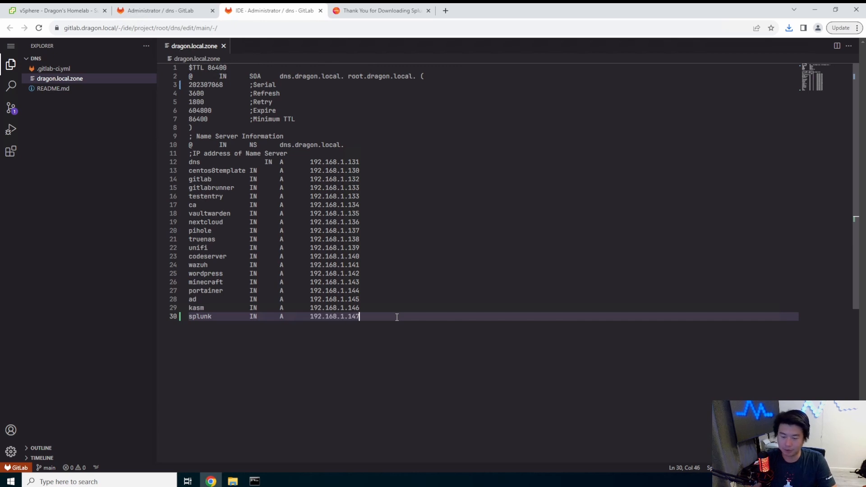
# - Commit the zone change to main with message 'add splunk'
pyautogui.click(10, 108)
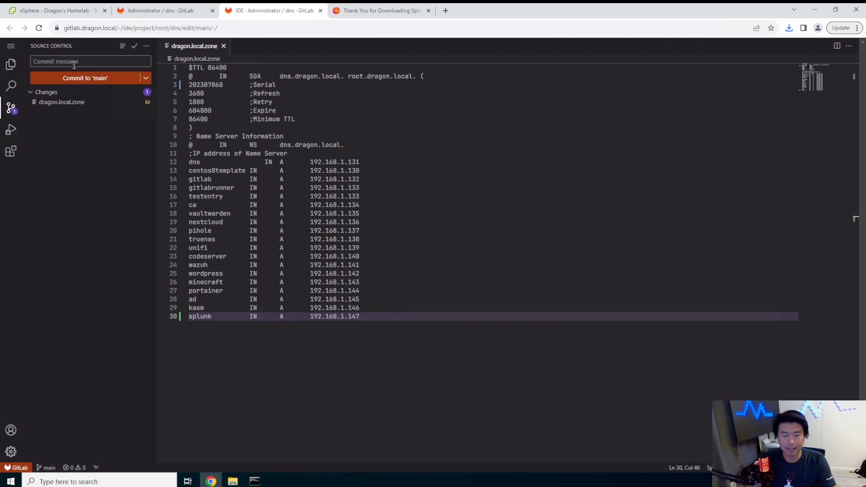
pyautogui.write('add splunk')
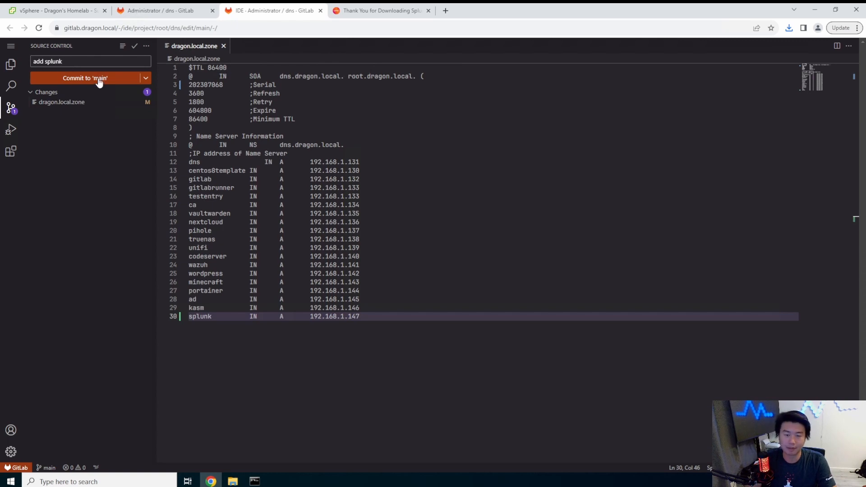
pyautogui.click(84, 78)
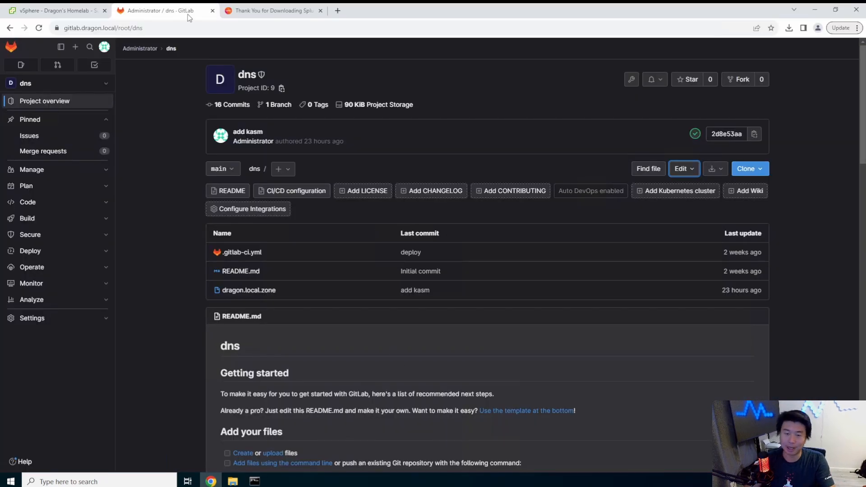
# - Run ls, then install splunk-9.1.0.2-b6436b649711.x86_64.rpm with rpm -i
pyautogui.click(271, 10)
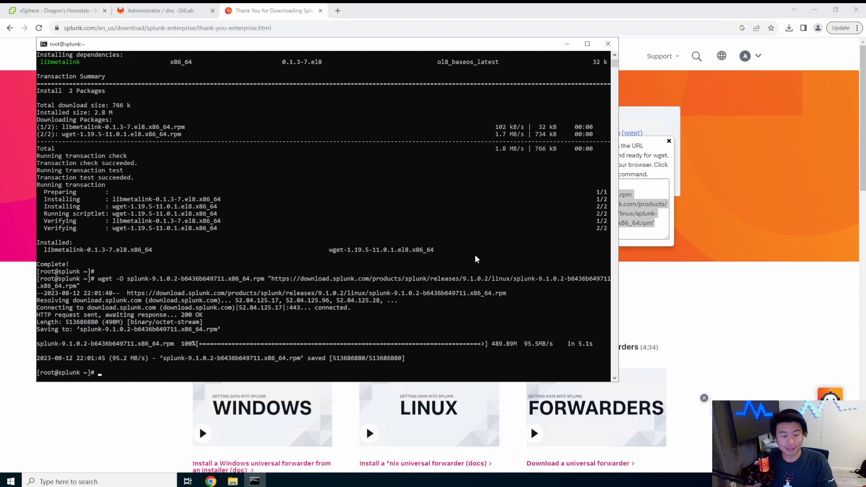
pyautogui.moveTo(441, 260)
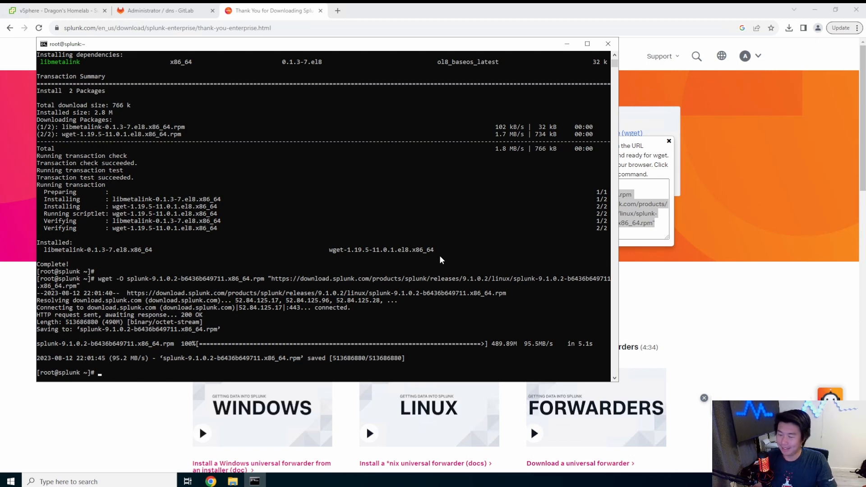
pyautogui.write('ls')
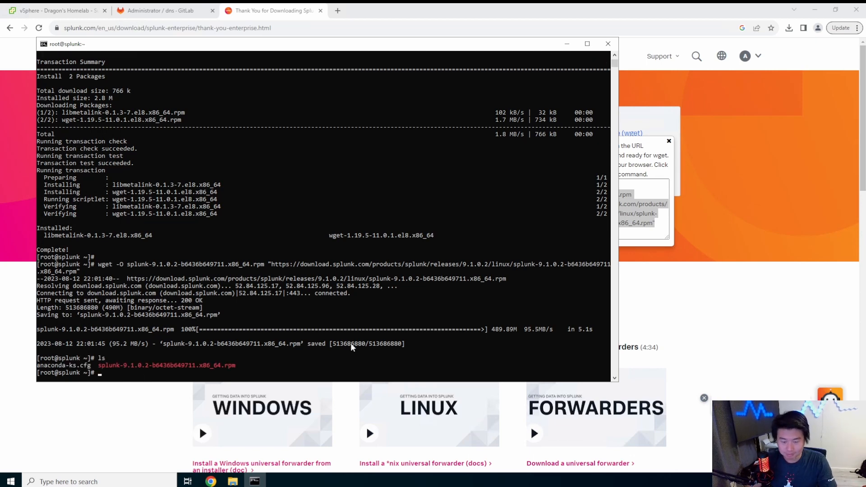
pyautogui.write('rpm -i')
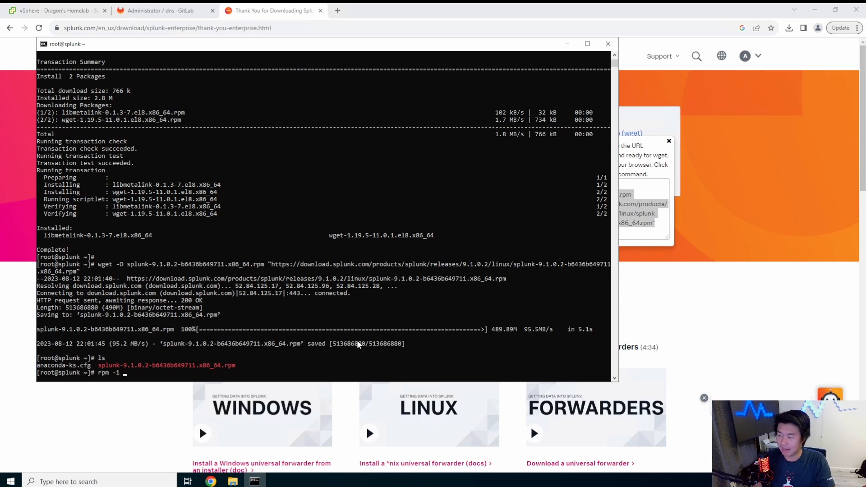
pyautogui.write('splunk-9.1.0.2-b6436b649711.x86_64.rpm')
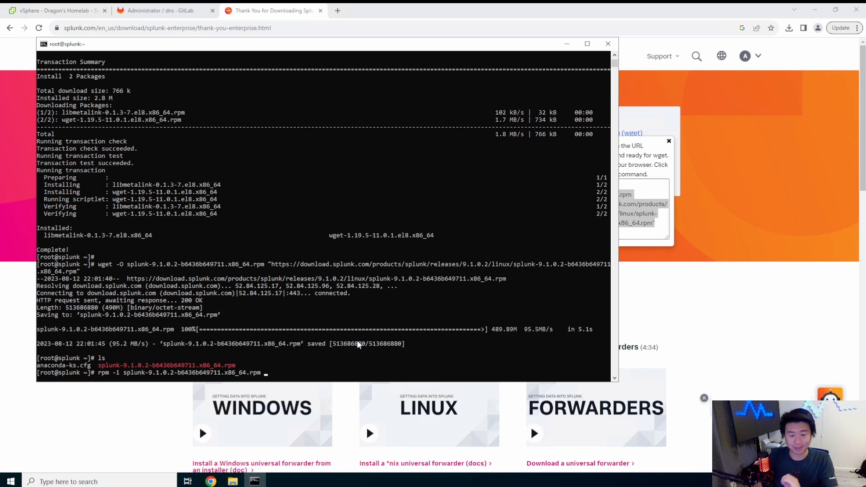
pyautogui.moveTo(225, 367)
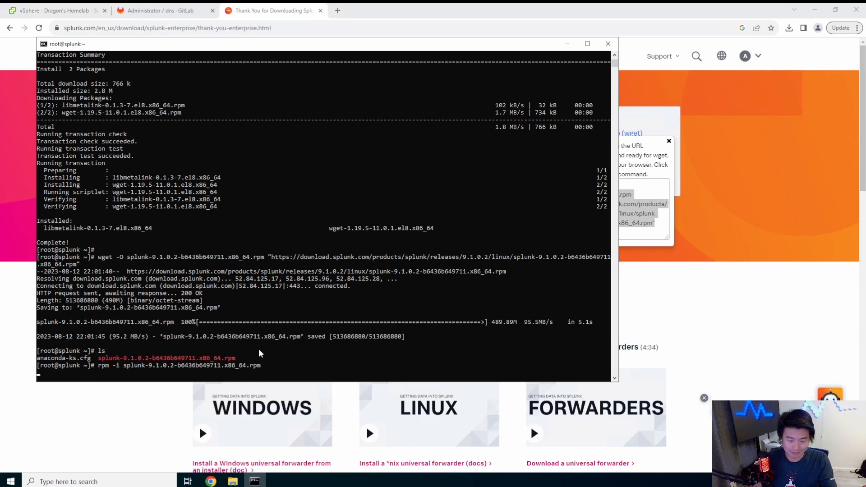
pyautogui.press('Return')
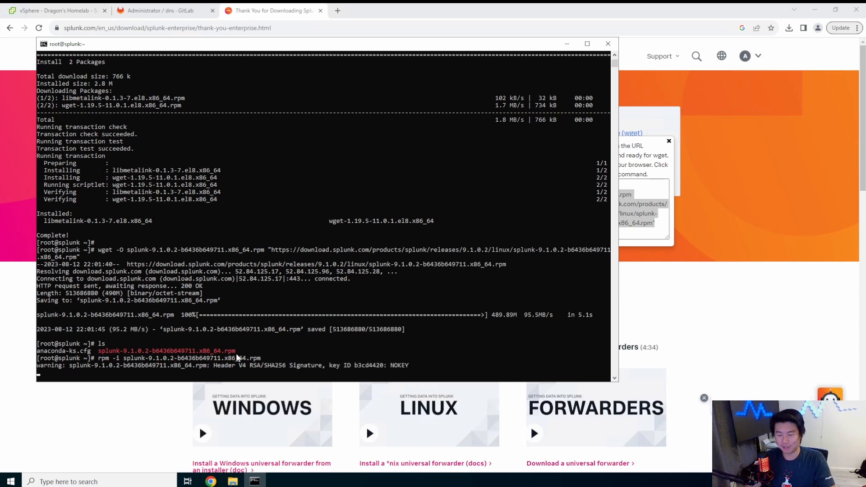
pyautogui.moveTo(217, 351)
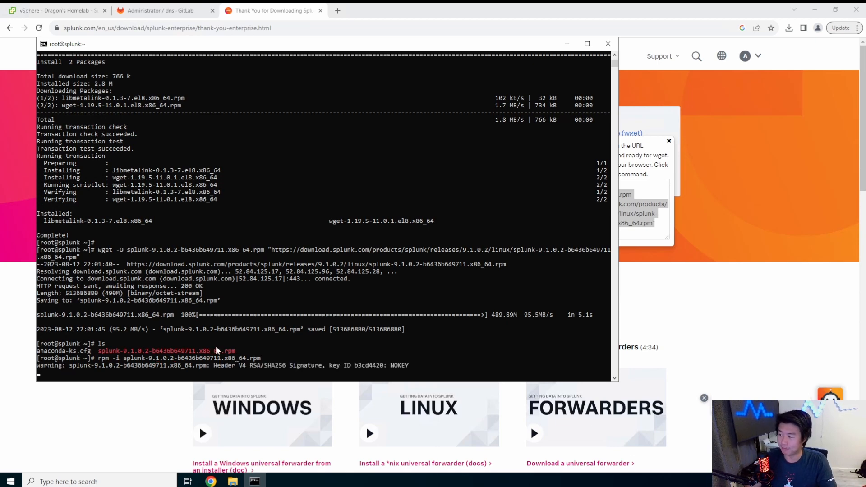
pyautogui.moveTo(352, 308)
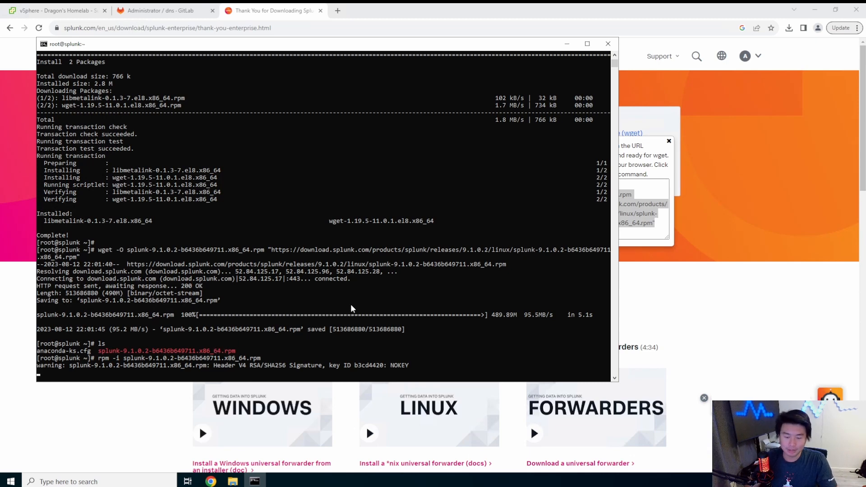
pyautogui.moveTo(239, 376)
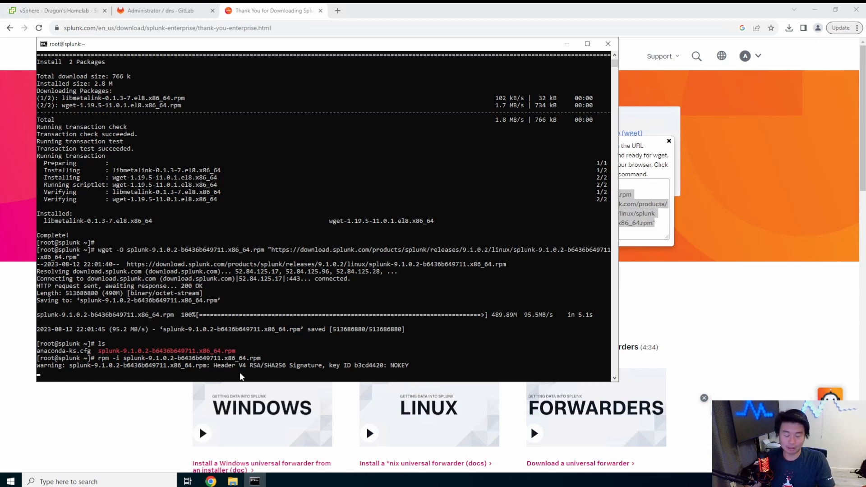
pyautogui.moveTo(392, 371)
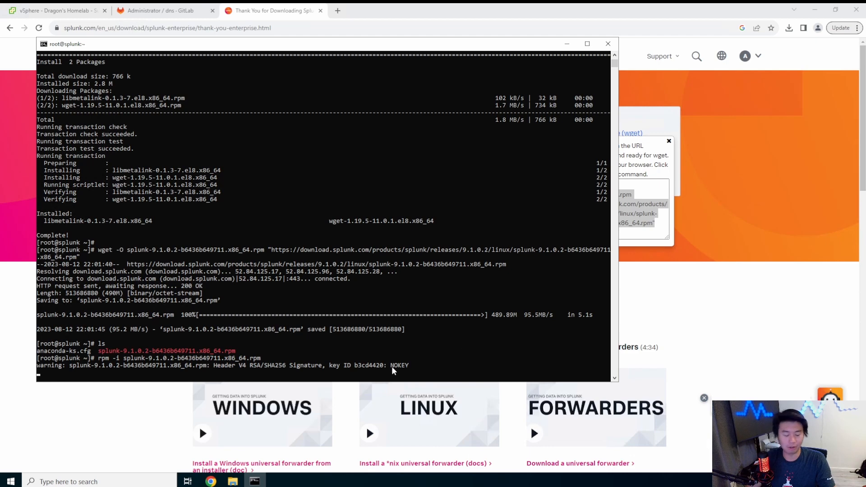
pyautogui.moveTo(352, 278)
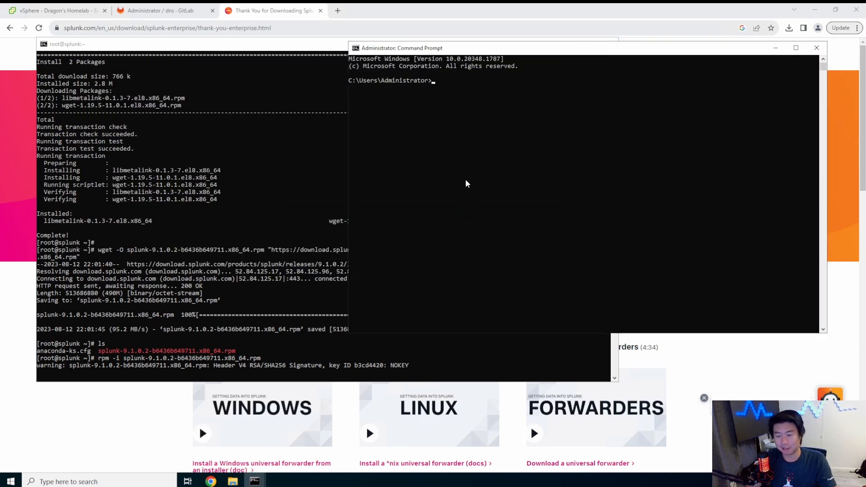
# - SSH into ca.dragon and create and enter a splunk folder
pyautogui.write('ssh root@19')
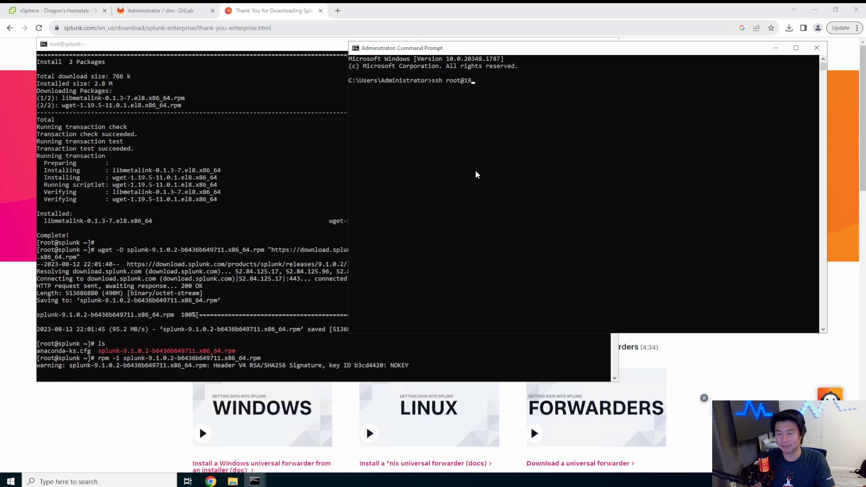
pyautogui.write('ca.dragon.local')
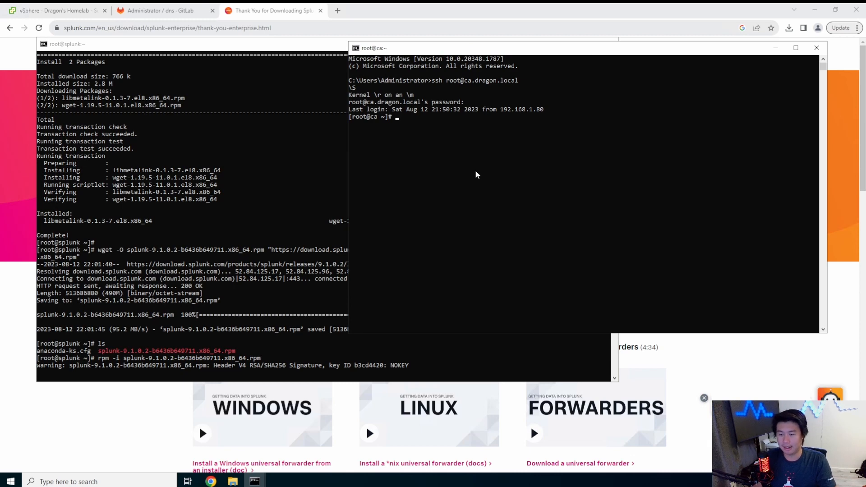
pyautogui.write('mkdir splun')
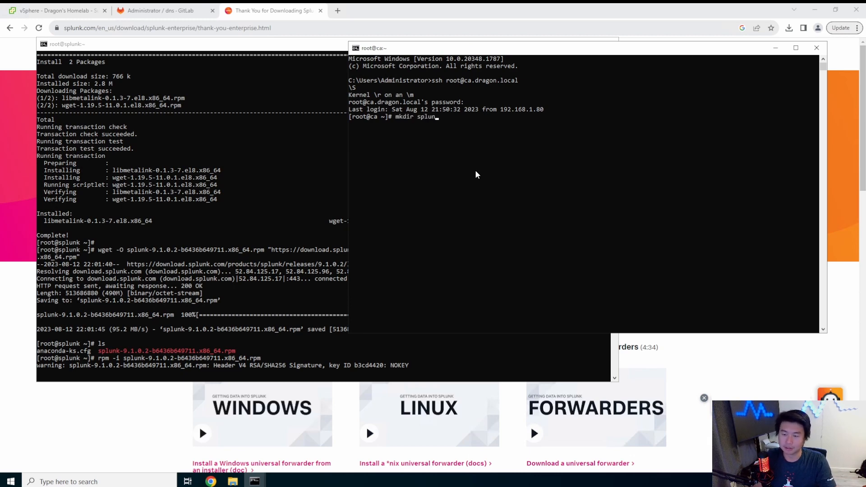
pyautogui.write('cd splunk/l')
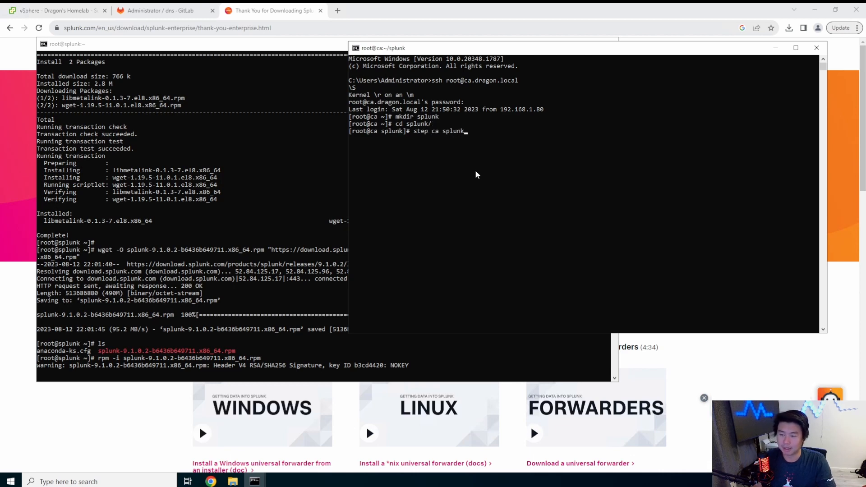
# - Run step ca certificate for splunk.dragon.local with splunk.dragon.local.crt and splunk.dragon.local.key
pyautogui.write('.dragon.lo')
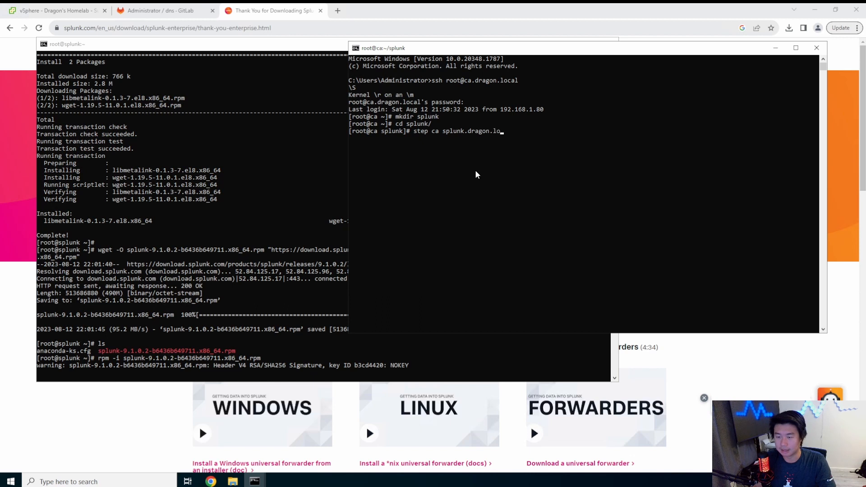
pyautogui.press('Backspace')
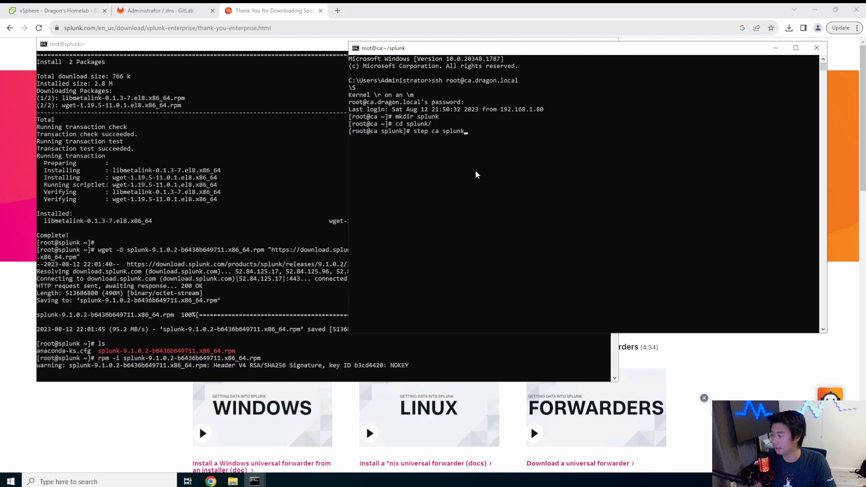
pyautogui.moveTo(514, 130)
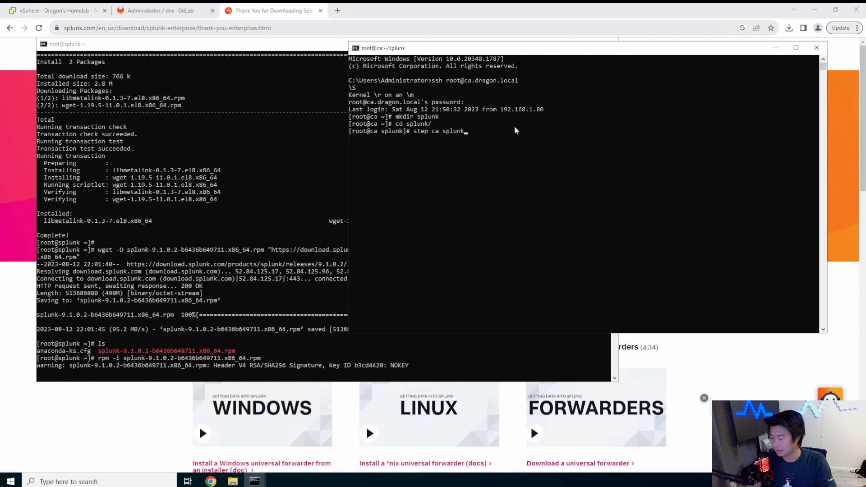
pyautogui.write('certificate')
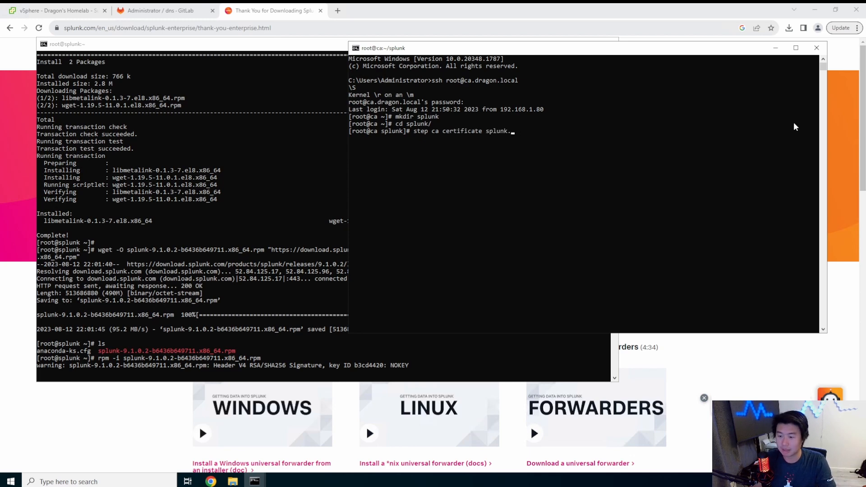
pyautogui.write('dragon.local')
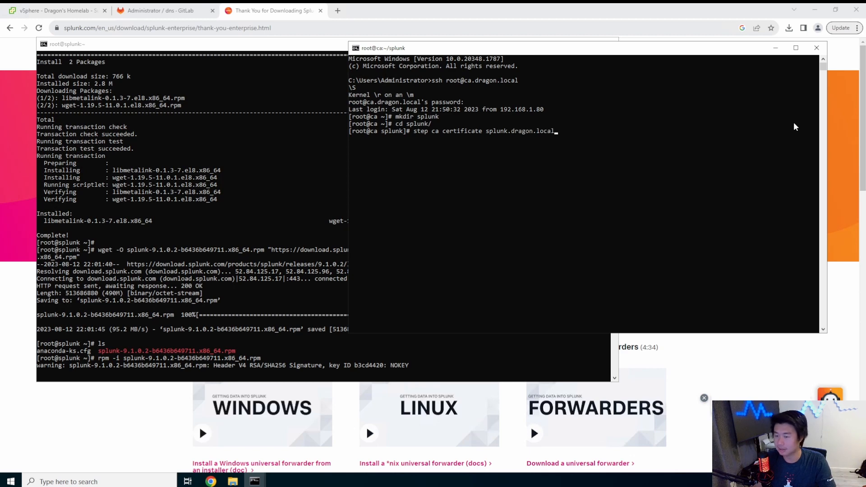
pyautogui.write('splunk.d')
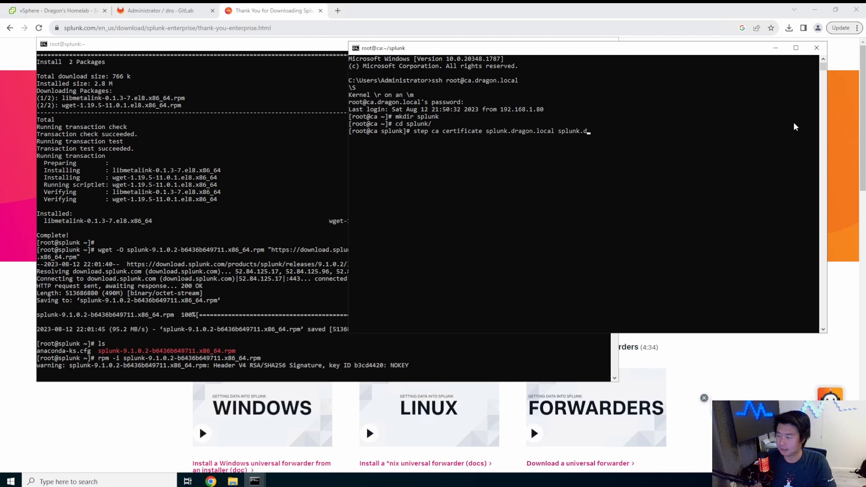
pyautogui.write('ragon.local.c')
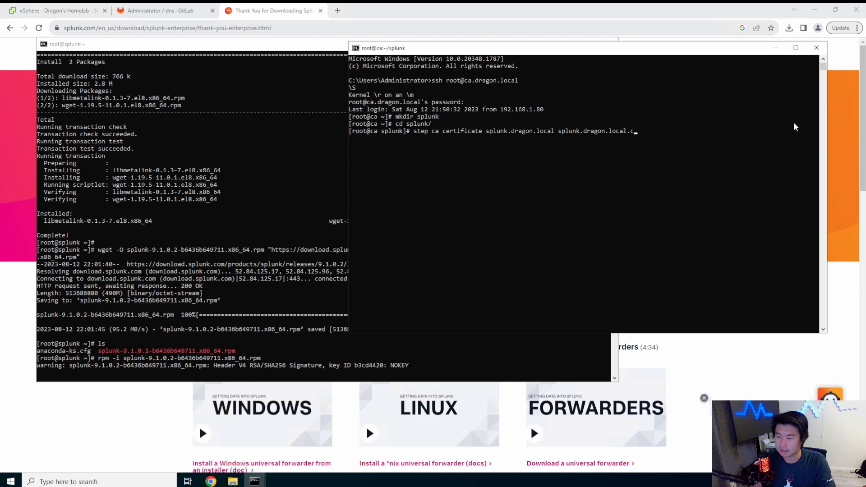
pyautogui.write('rt splunk.drago')
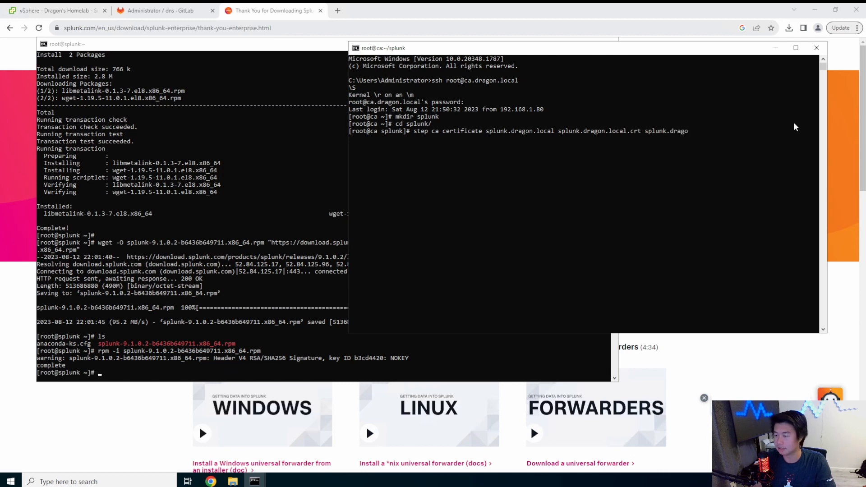
pyautogui.write('n.local.key')
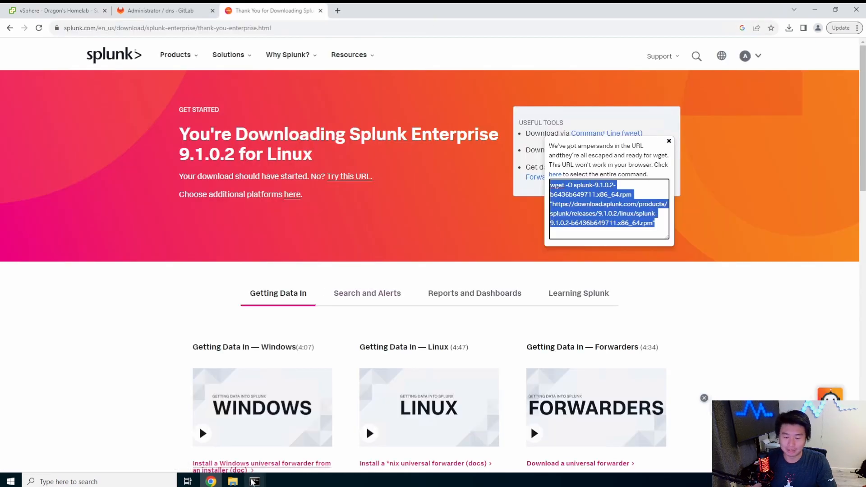
# - Open a second Command Prompt window from the taskbar terminal icon
pyautogui.click(254, 481)
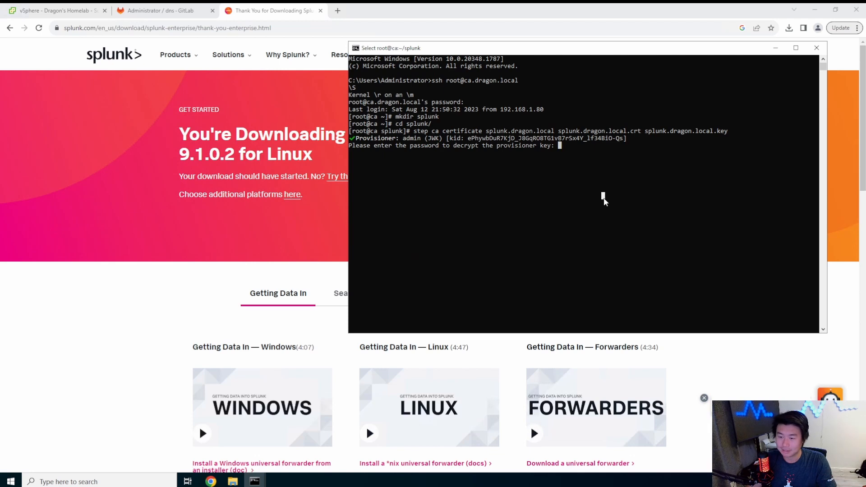
pyautogui.rightClick(254, 480)
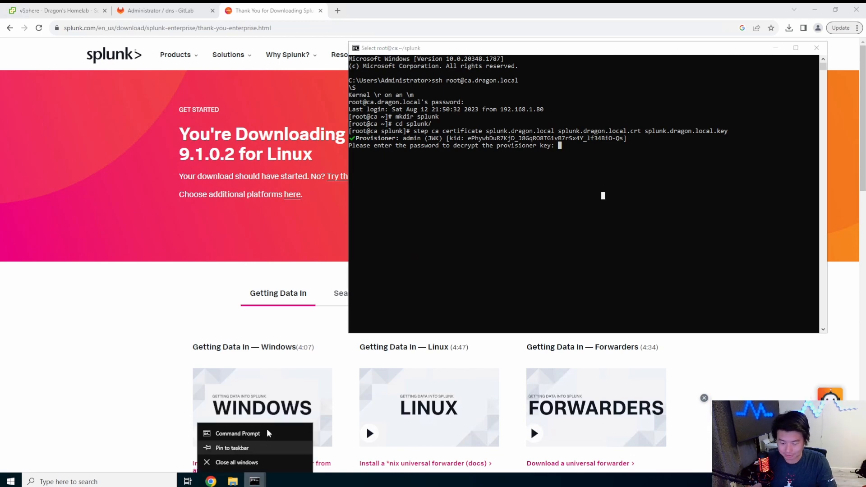
pyautogui.click(237, 433)
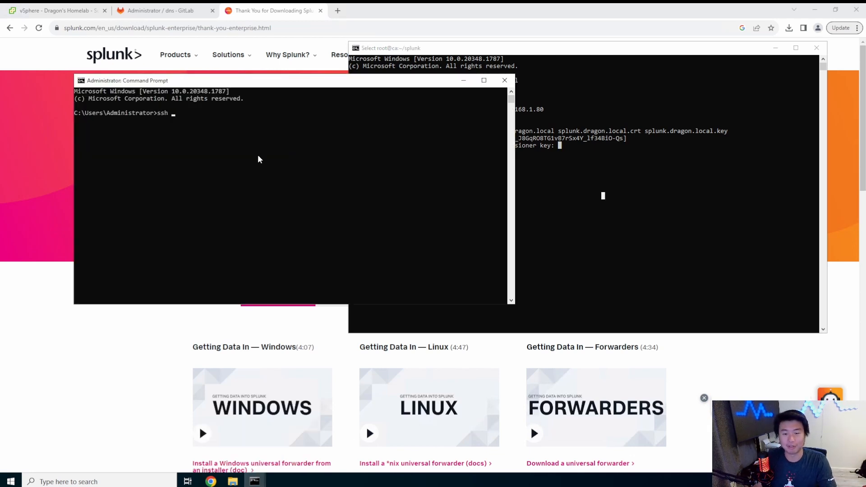
# - SSH to the CA in the new window and copy the stored administrator password
pyautogui.write('root@192.168')
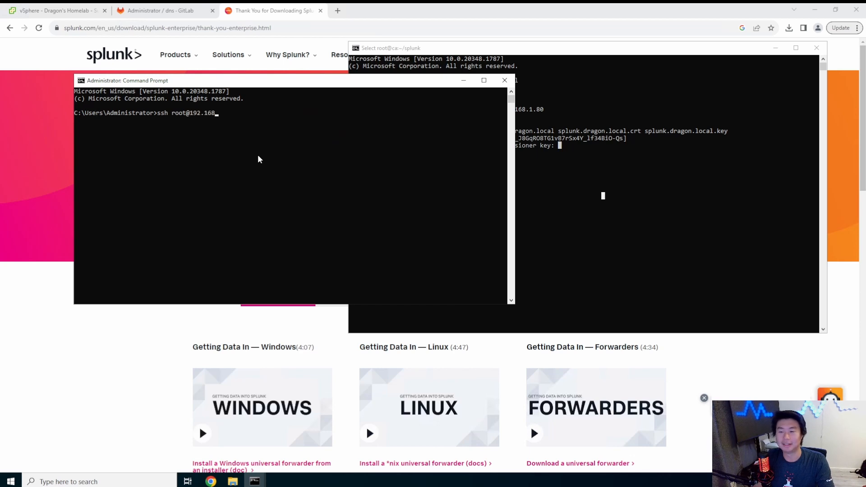
pyautogui.write('1')
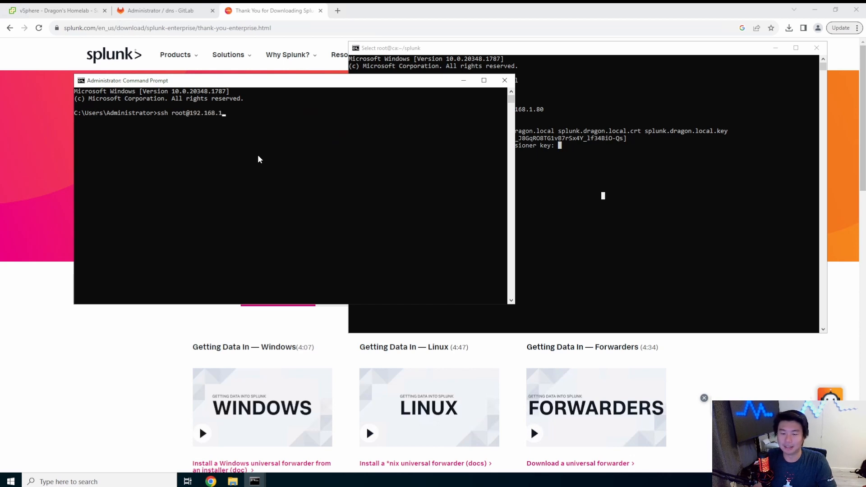
pyautogui.write('ca.dragon')
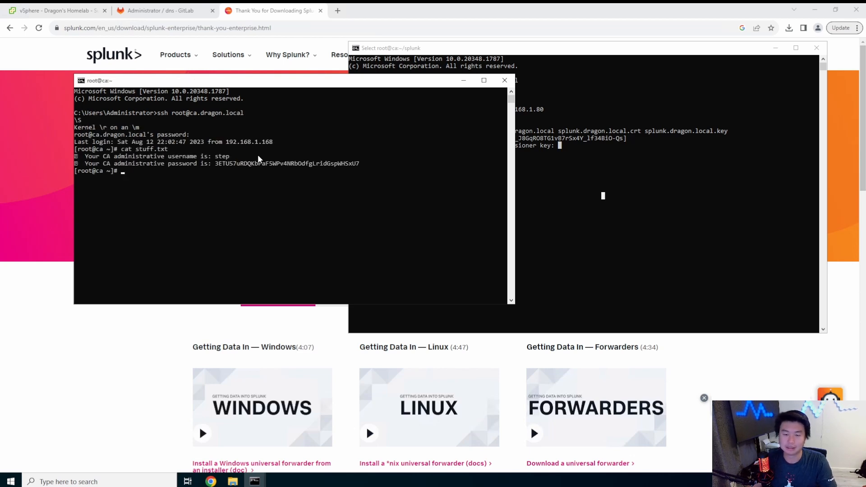
pyautogui.moveTo(214, 163); pyautogui.dragTo(359, 163)
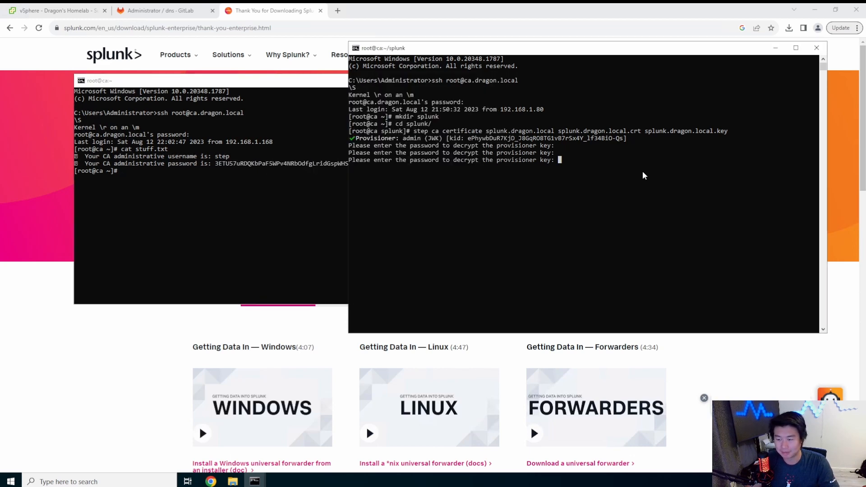
pyautogui.write('password')
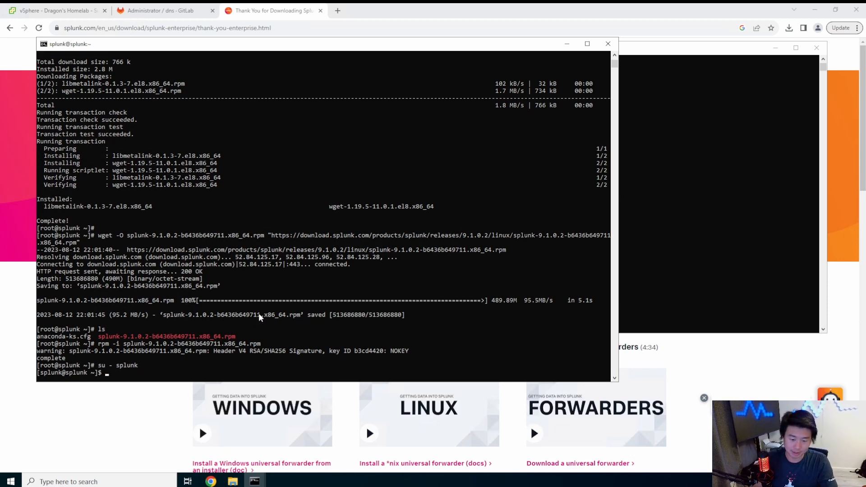
# - Run pwd, start Splunk with the license accepted, and enter 'admin' as username
pyautogui.write('pwd')
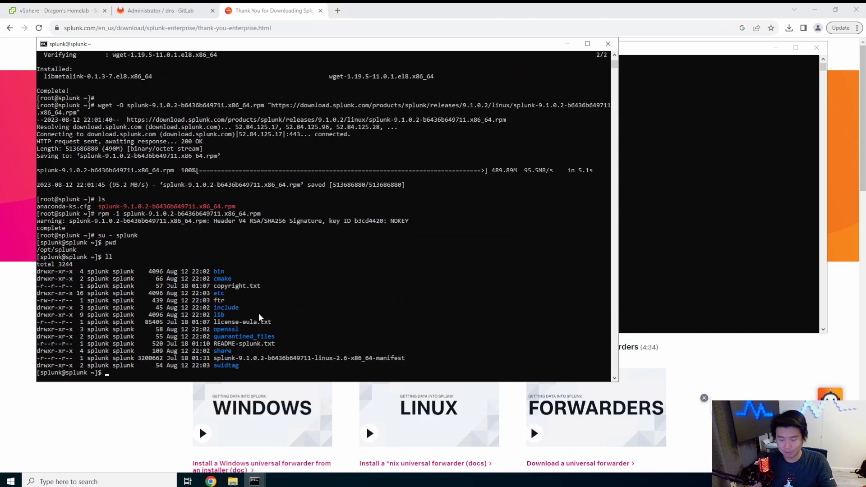
pyautogui.moveTo(292, 306)
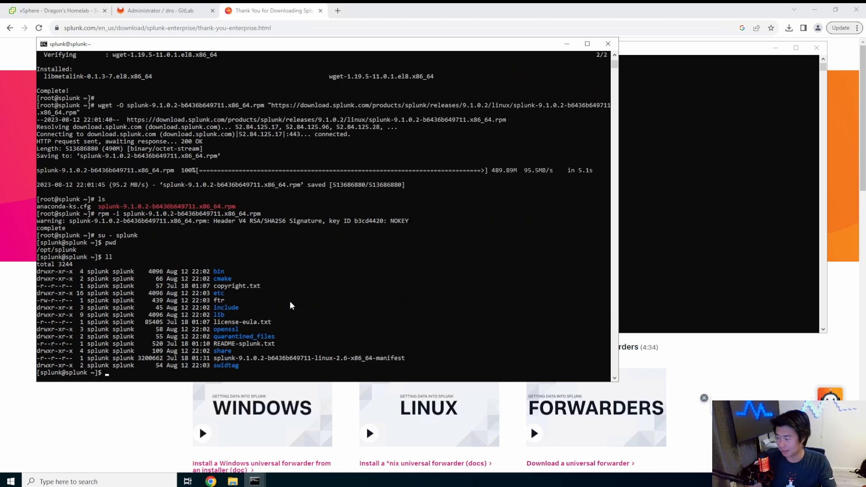
pyautogui.write('splunk start --acc')
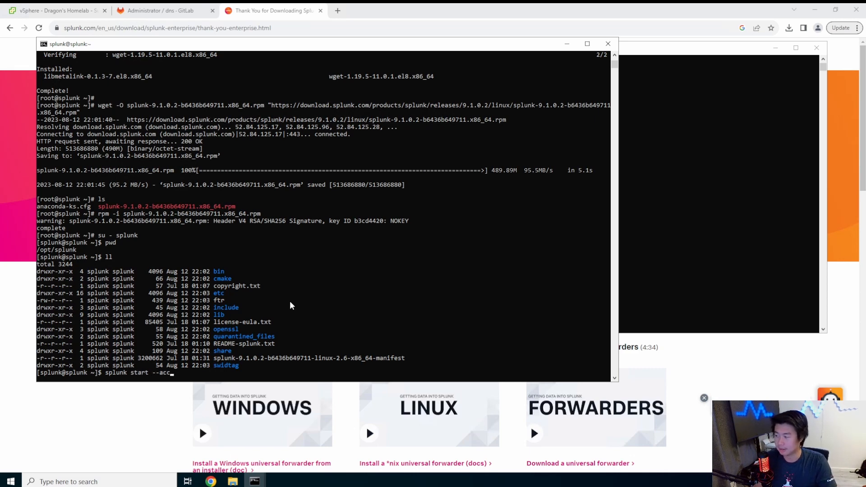
pyautogui.press('Return')
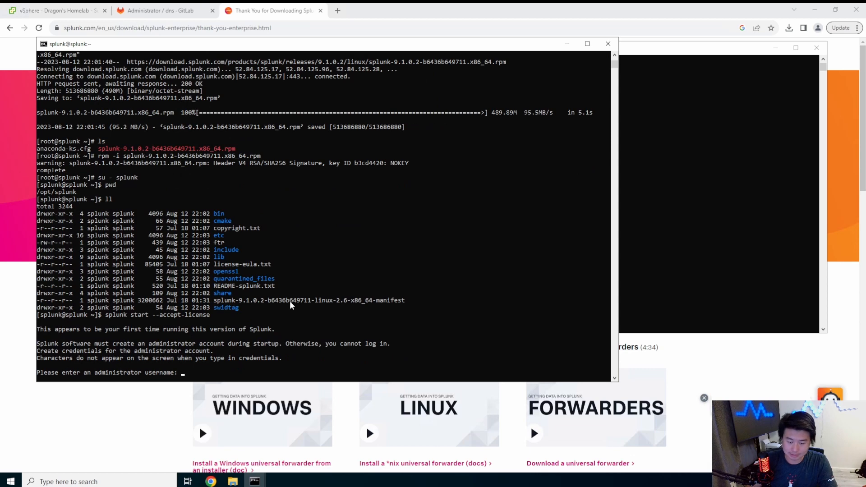
pyautogui.write('admin')
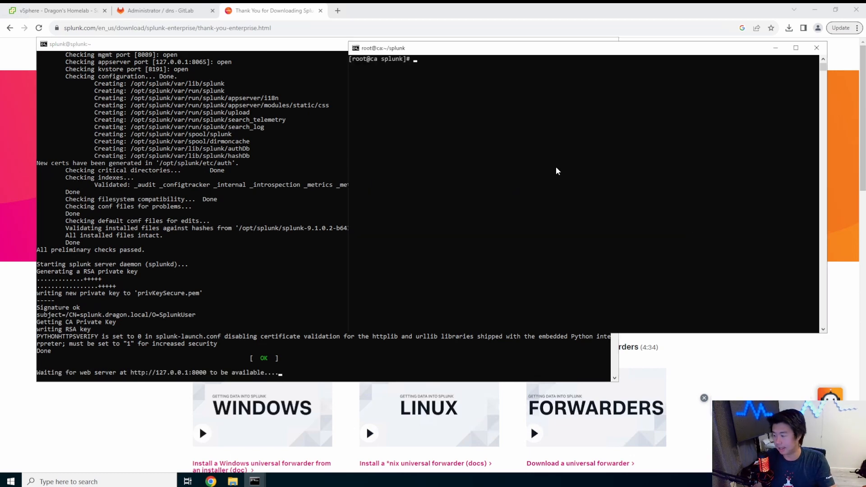
# - List the CA files and scp them all to splunk.dragon.local using the root password
pyautogui.write('ll')
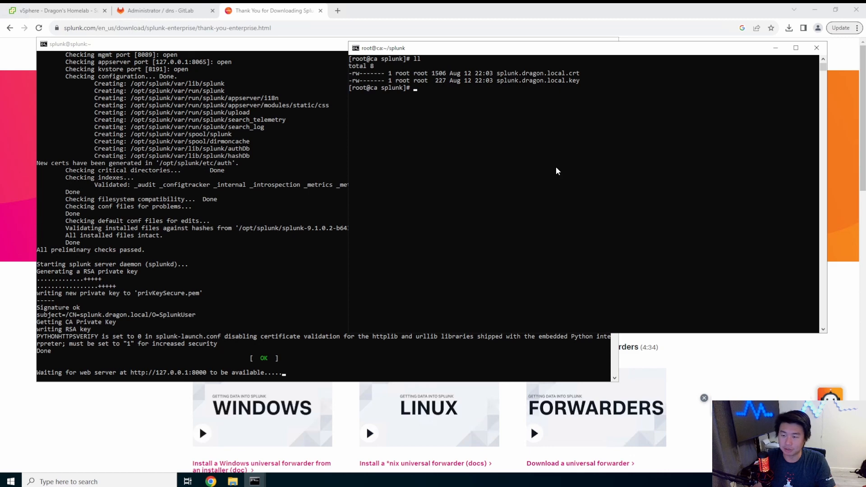
pyautogui.write('cp *')
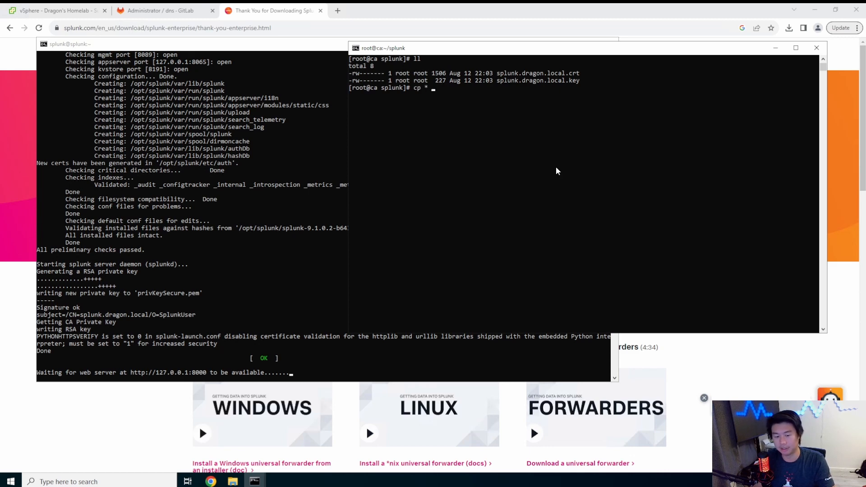
pyautogui.write('splunk.dr')
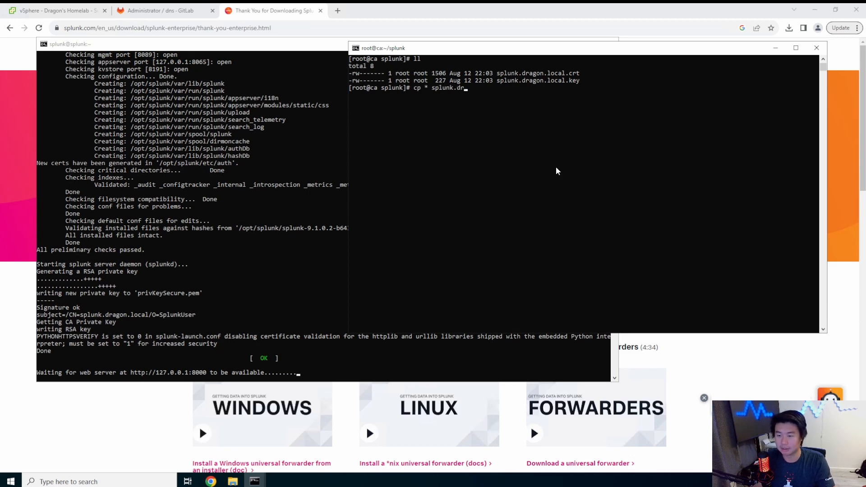
pyautogui.press('Return')
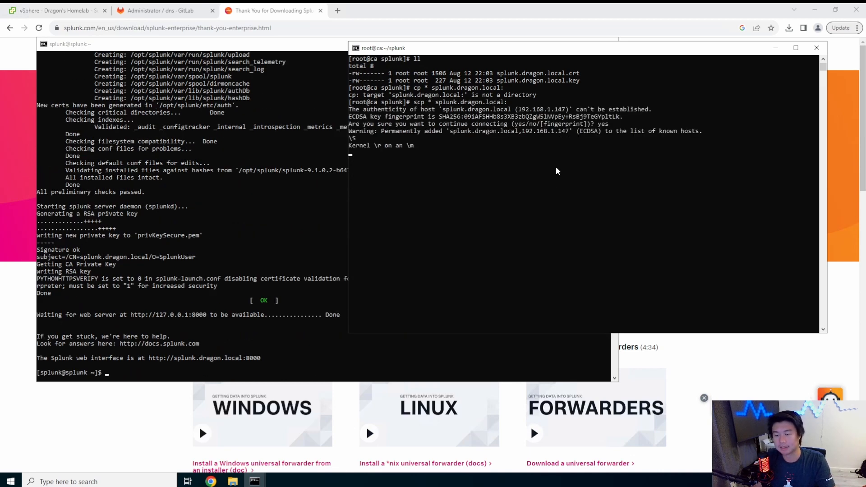
pyautogui.press('Return')
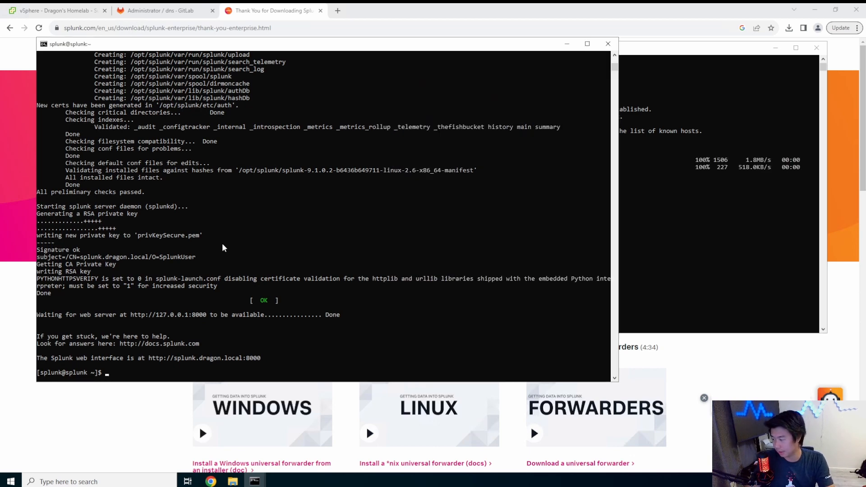
# - Log out of the CA host, create /opt/splunk/etc/auth/sloccerts/, and begin a cd into it
pyautogui.write('logout')
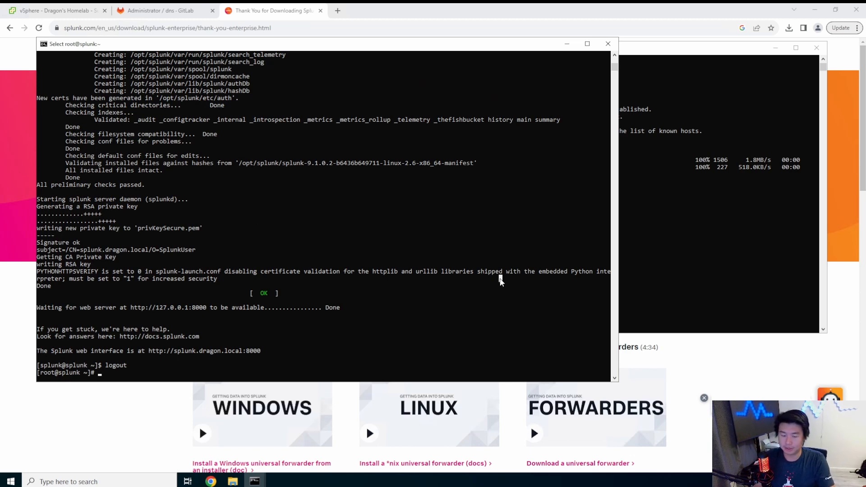
pyautogui.write('mki')
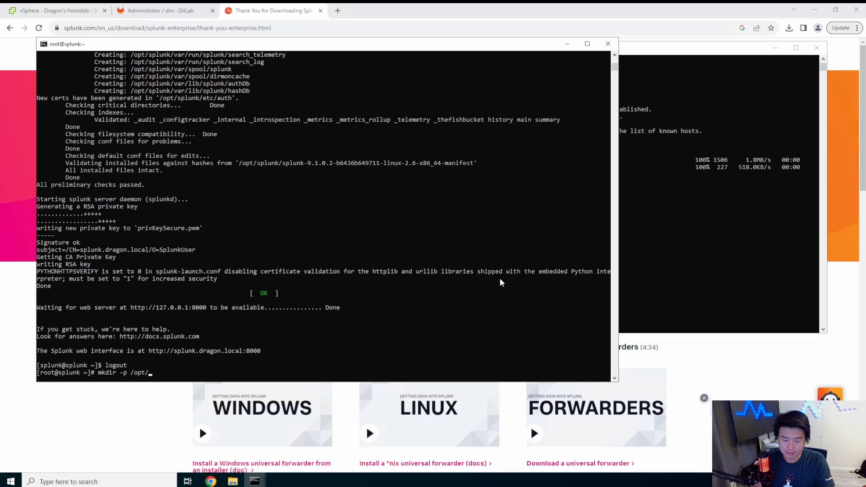
pyautogui.write('splunk/etc/')
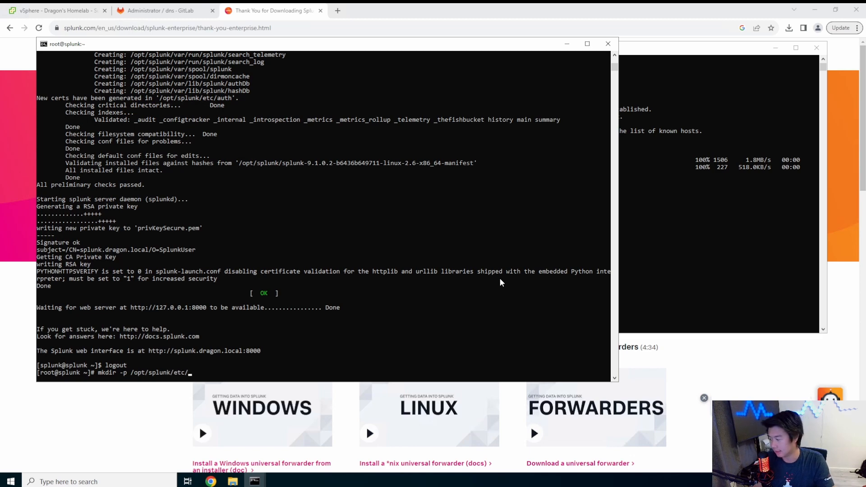
pyautogui.write('auth/s')
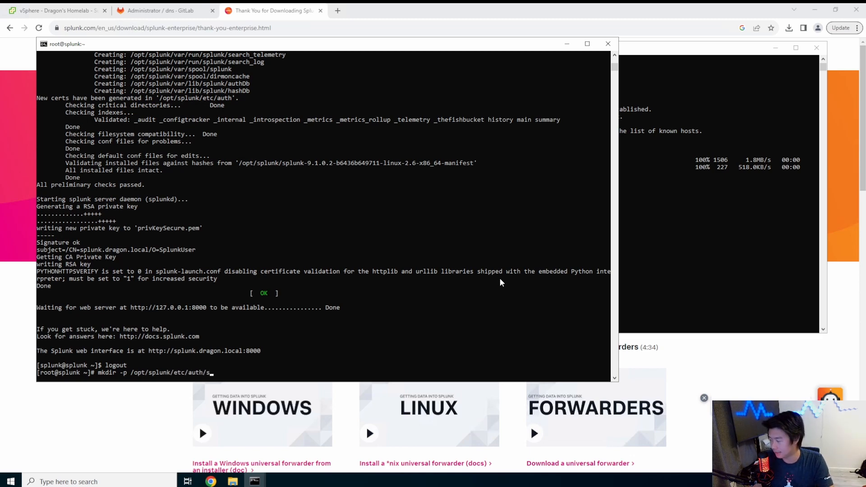
pyautogui.write('loccerts/')
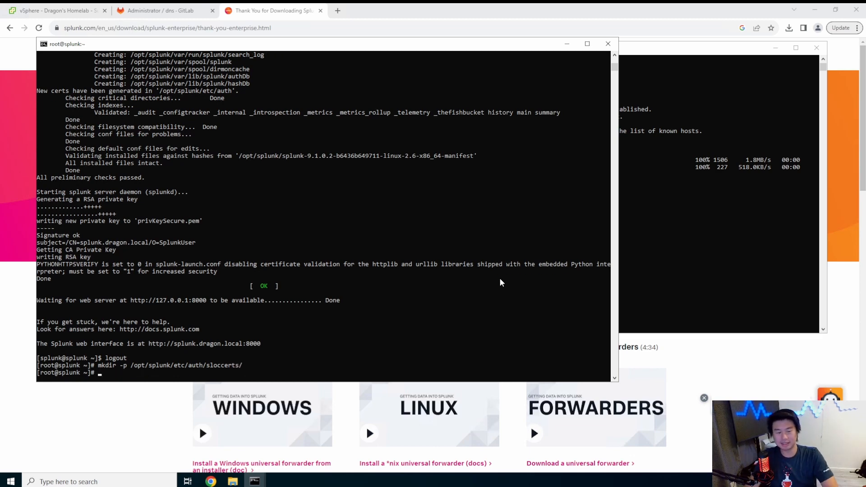
pyautogui.moveTo(236, 363)
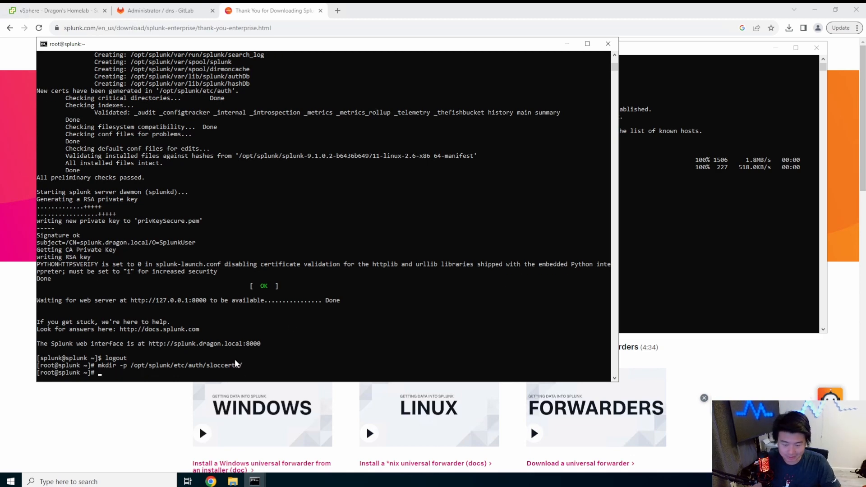
pyautogui.moveTo(240, 366)
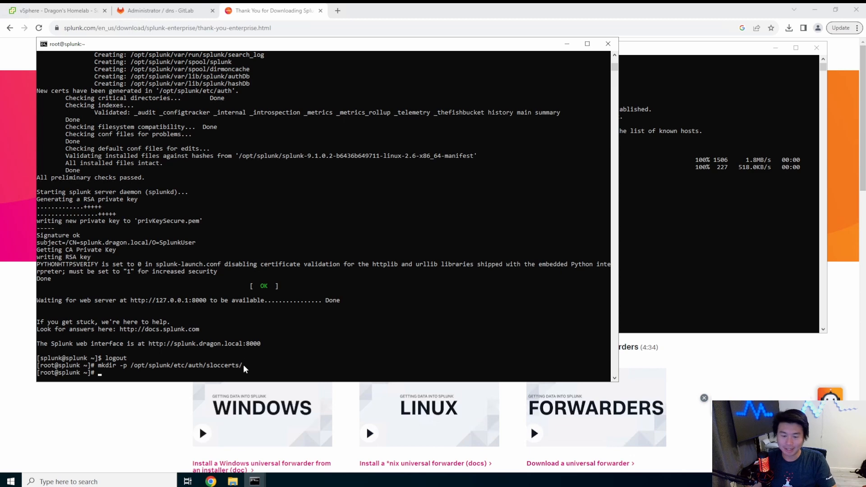
pyautogui.moveTo(250, 369)
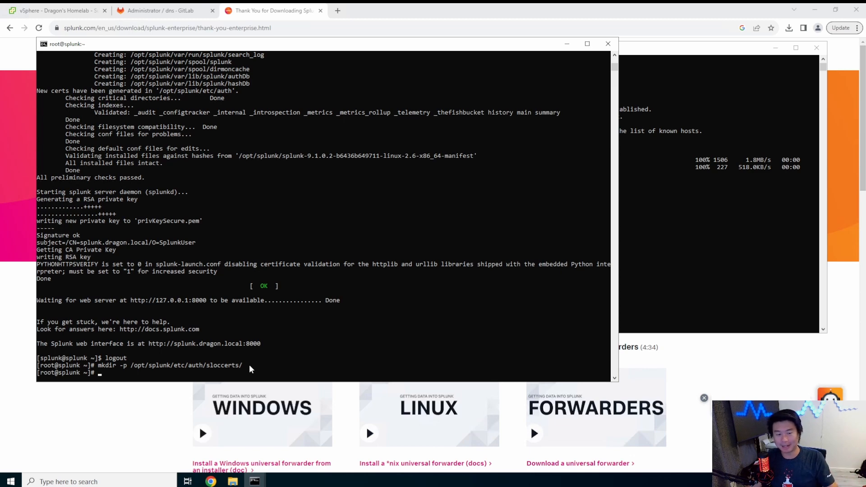
pyautogui.moveTo(246, 383)
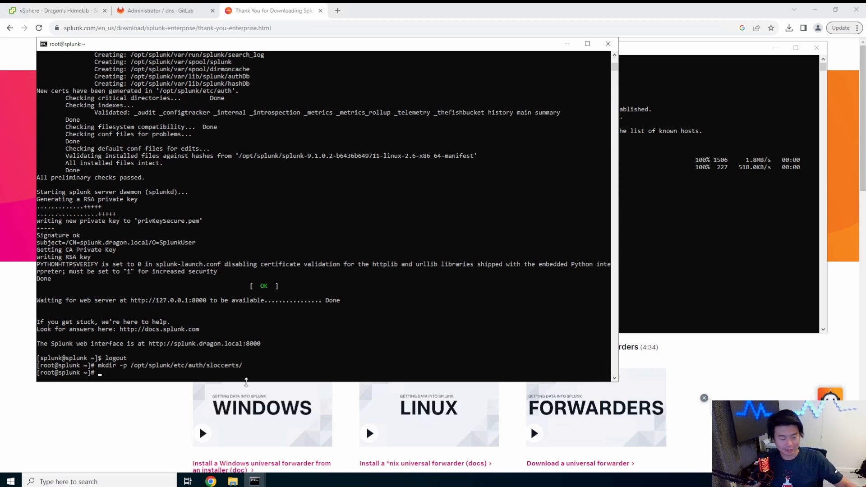
pyautogui.moveTo(254, 352)
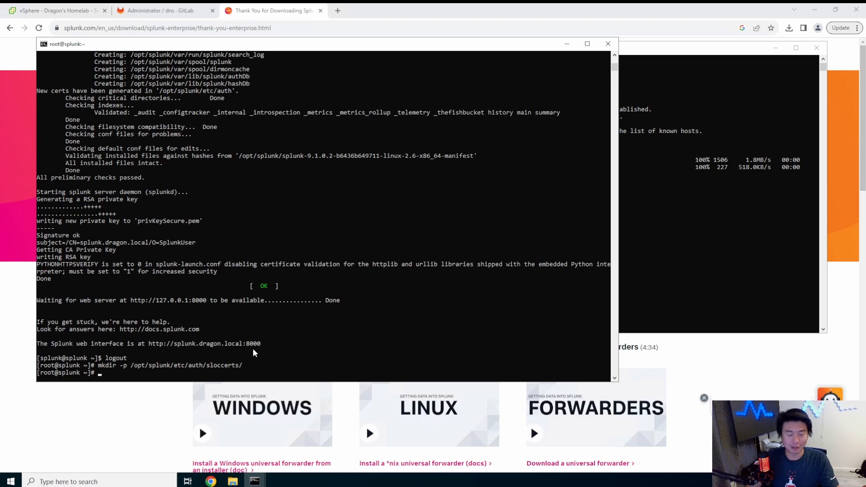
pyautogui.moveTo(162, 342)
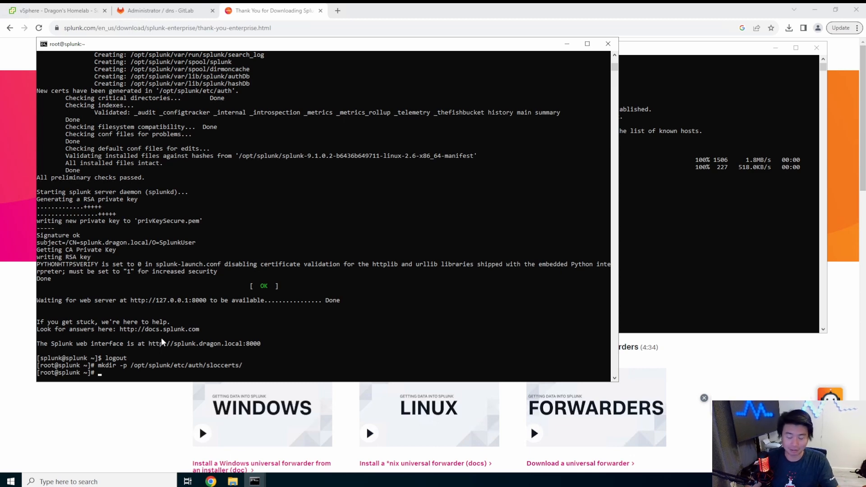
pyautogui.moveTo(180, 369)
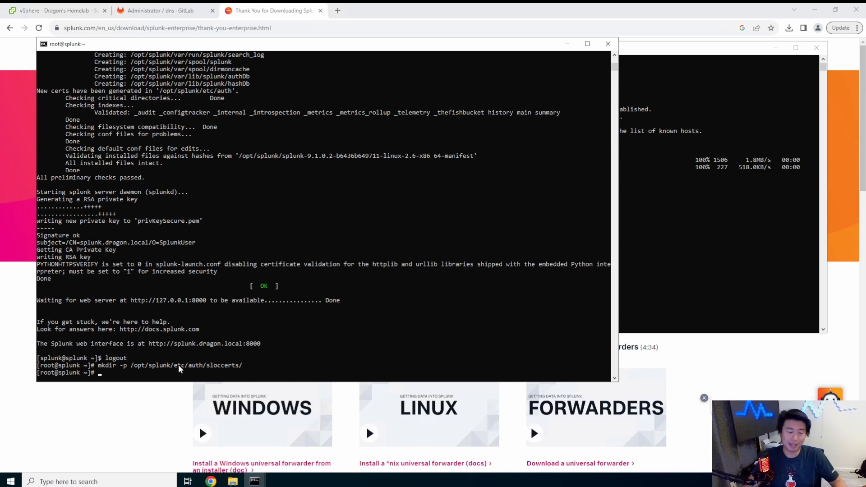
pyautogui.moveTo(128, 369)
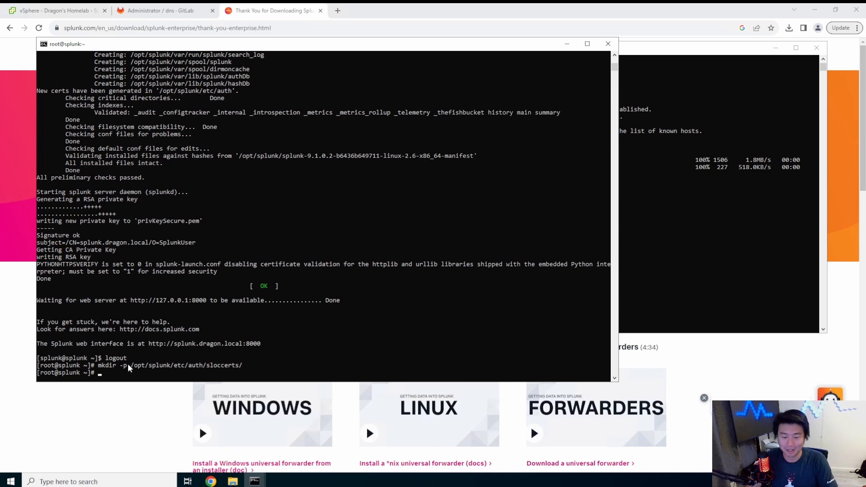
pyautogui.moveTo(128, 365); pyautogui.dragTo(241, 365)
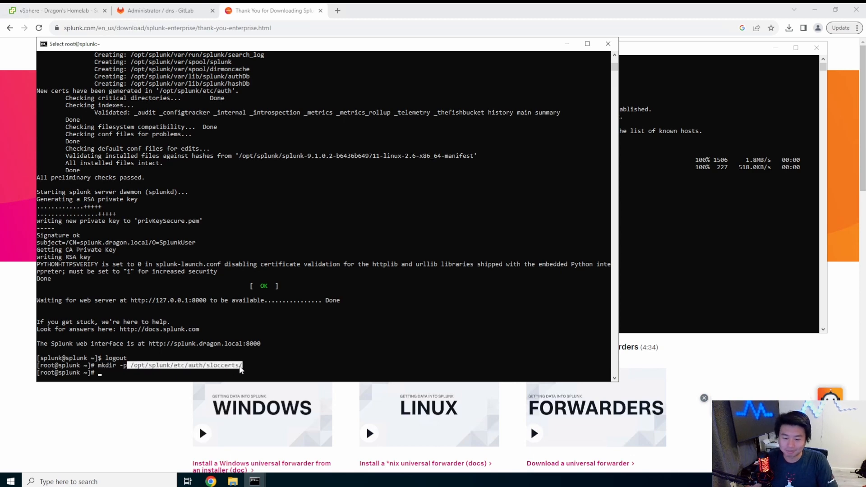
pyautogui.write('cd /opt/splunk/etc/auth/sloccerts/')
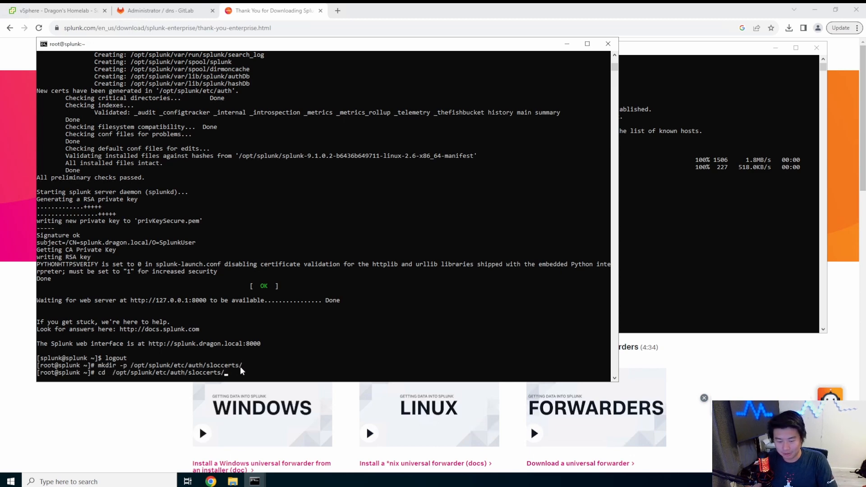
# - Copy /root/splunk.dragon.local.* into sloccerts and verify the files with ls and pwd
pyautogui.write('ls')
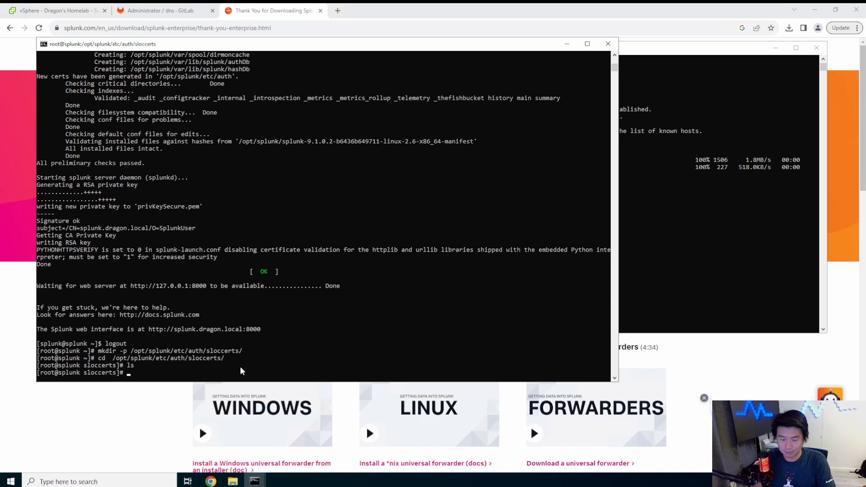
pyautogui.write('cp /root/')
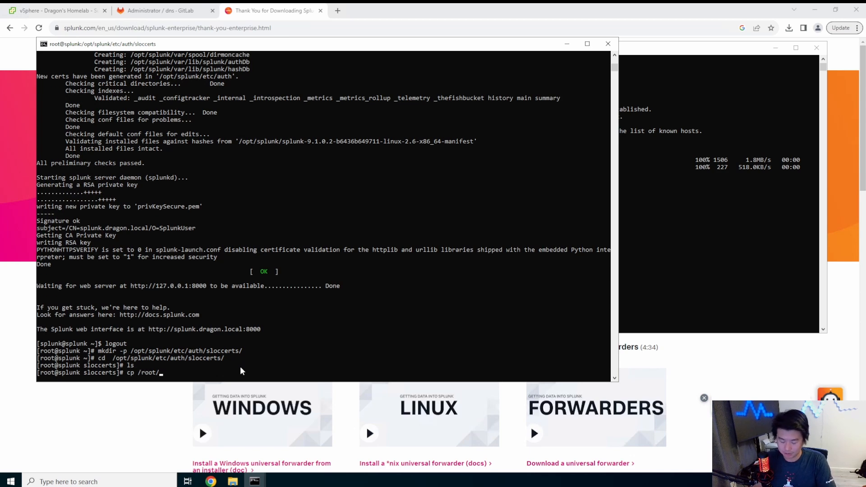
pyautogui.write('splunk')
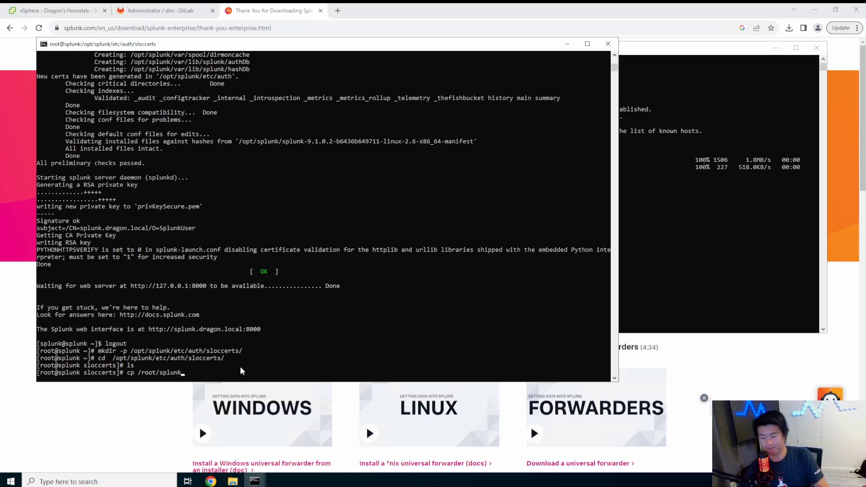
pyautogui.moveTo(214, 356)
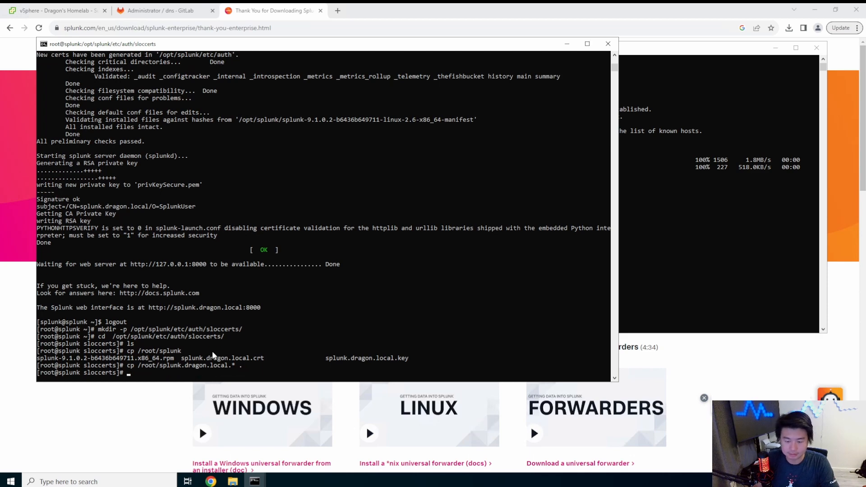
pyautogui.write('ls')
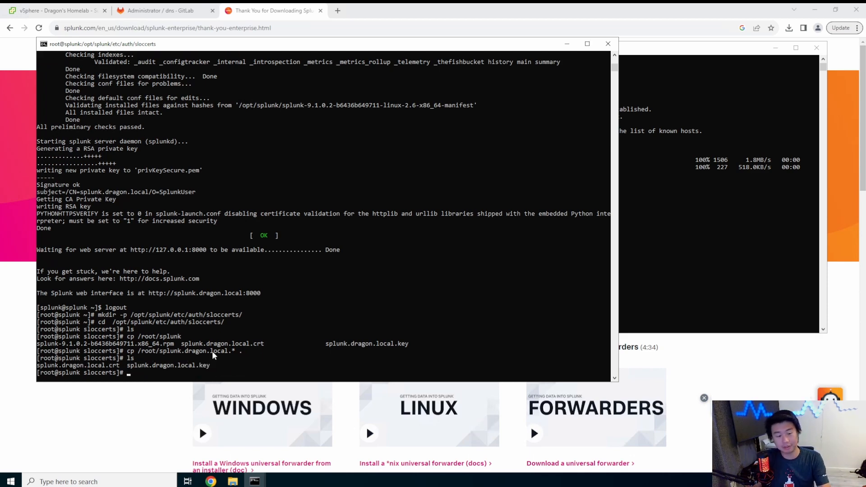
pyautogui.write('p')
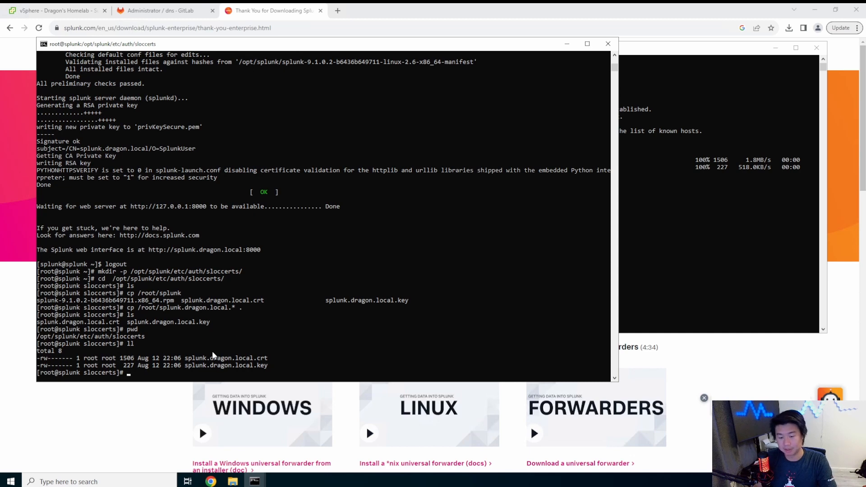
# - Chown the certificate files and sloccerts directory to splunk.splunk, then switch to the splunk user
pyautogui.write('chown')
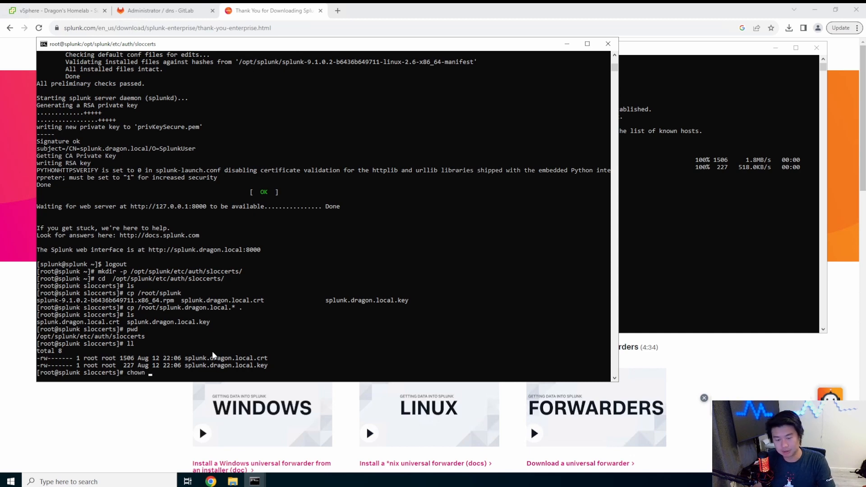
pyautogui.write('splunk.splunk *')
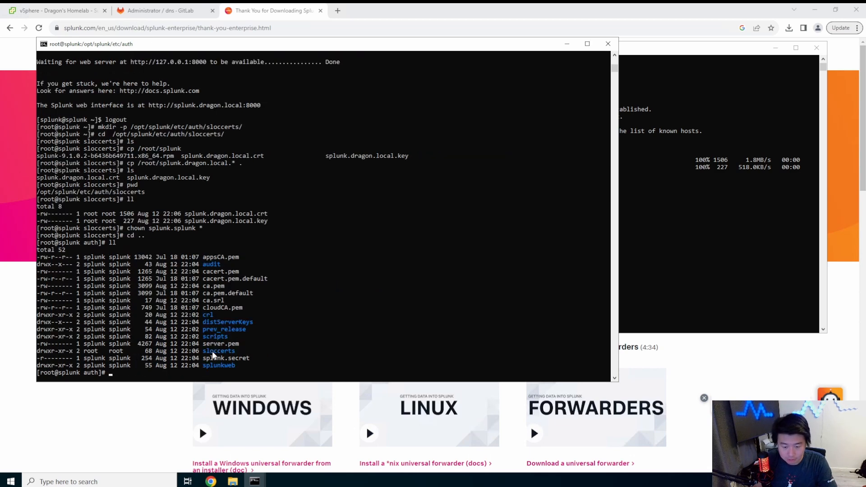
pyautogui.write('s')
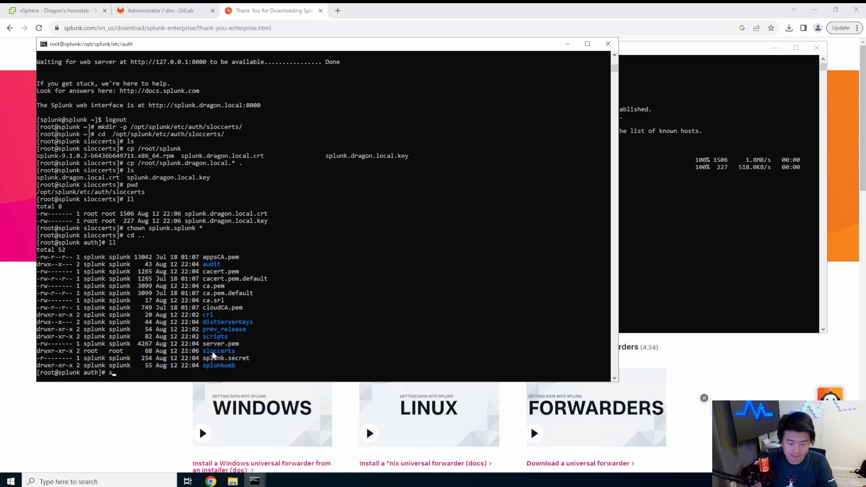
pyautogui.write('chown splunk.splunk sloccerts/')
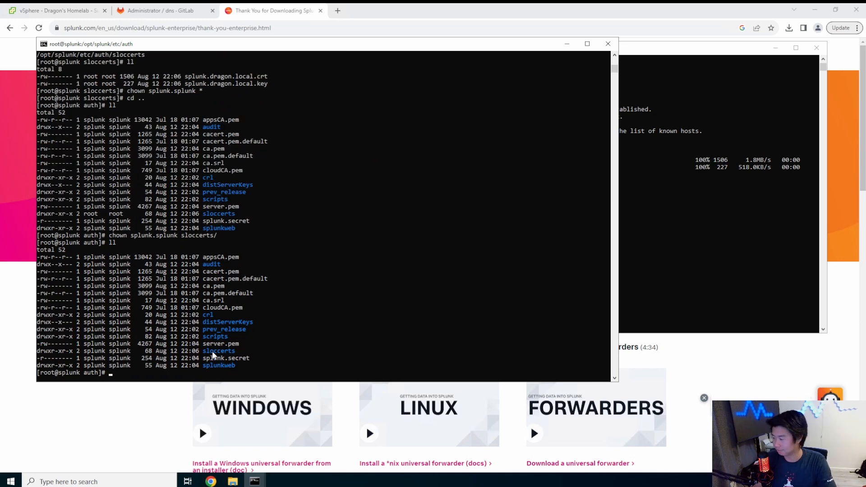
pyautogui.write('su - splunk')
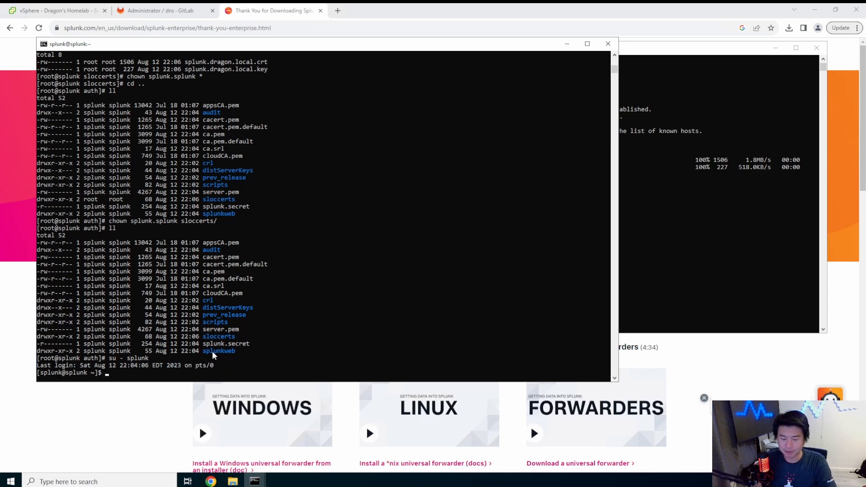
# - Edit etc/system/local/web.conf in vi, adding a [settings] section
pyautogui.write('cd')
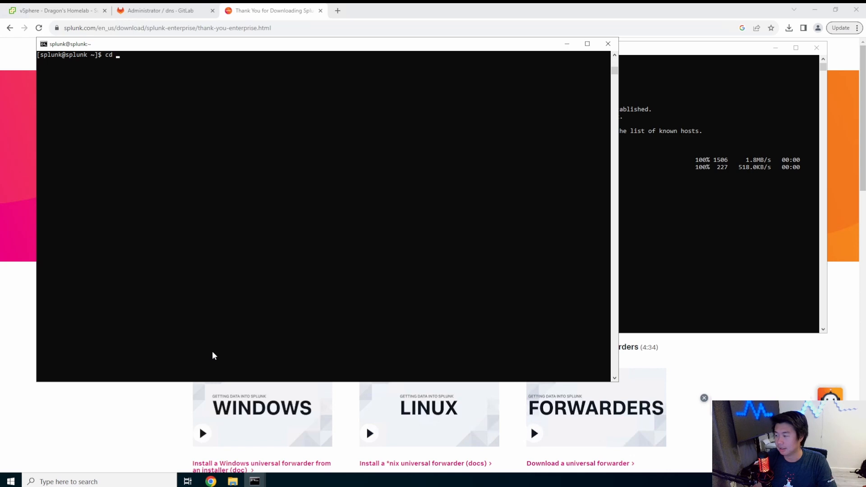
pyautogui.write('et')
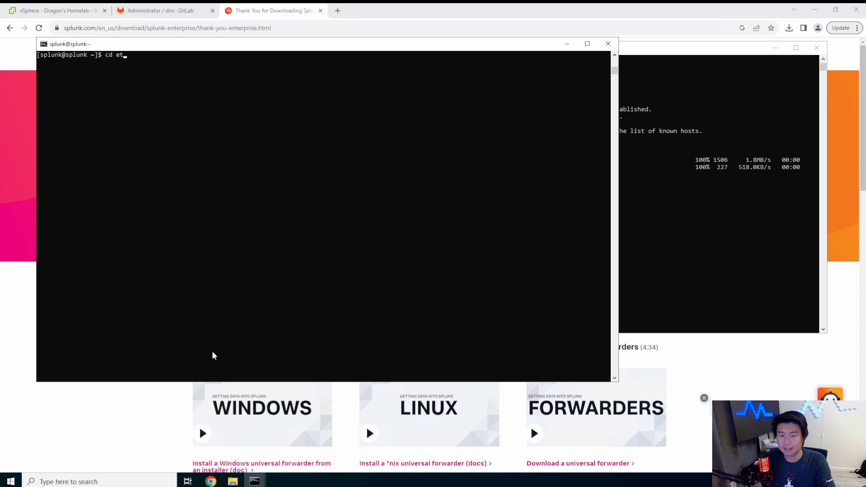
pyautogui.write('c/system/local/web.conf')
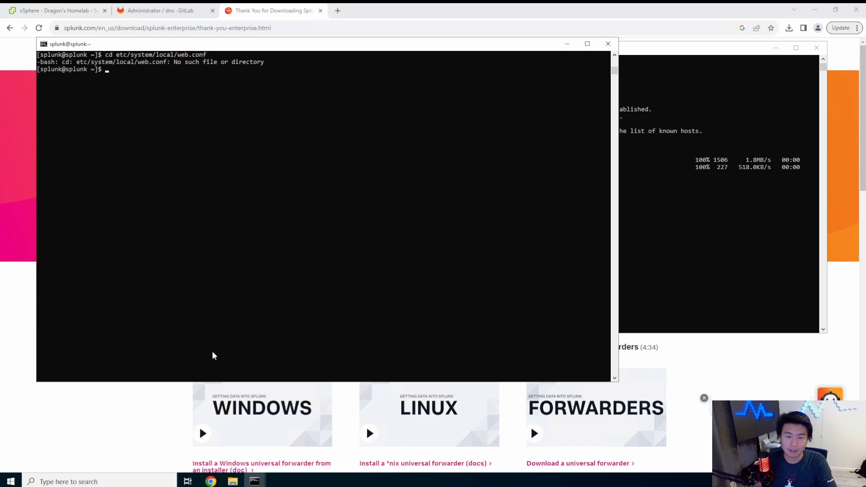
pyautogui.write('cd etc/system/local/web.conf')
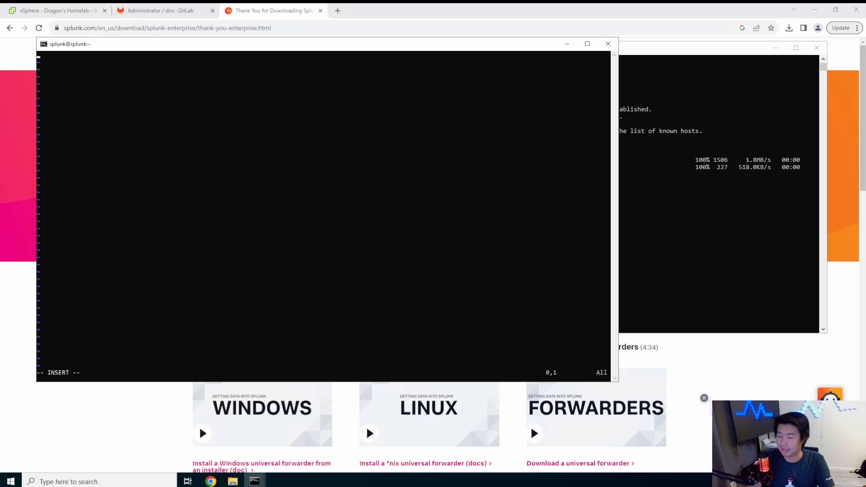
pyautogui.write('[settings]')
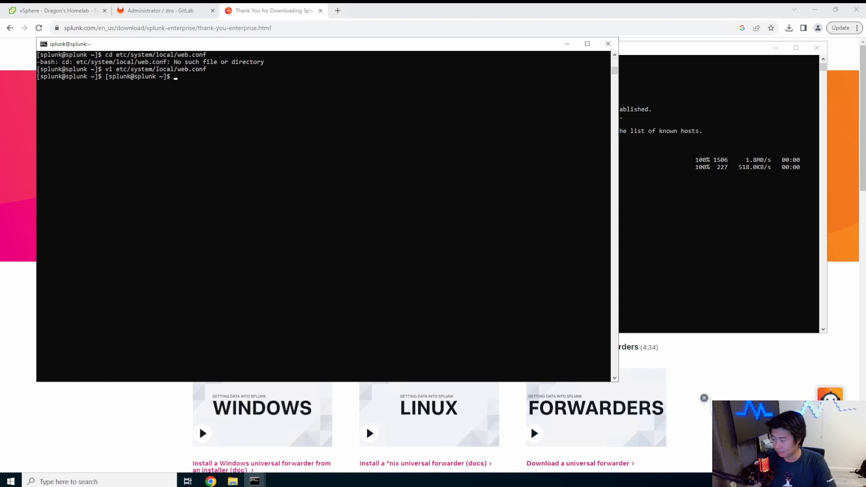
# - Restart Splunk with systemctl and close the root@ca terminal window
pyautogui.write('systemc')
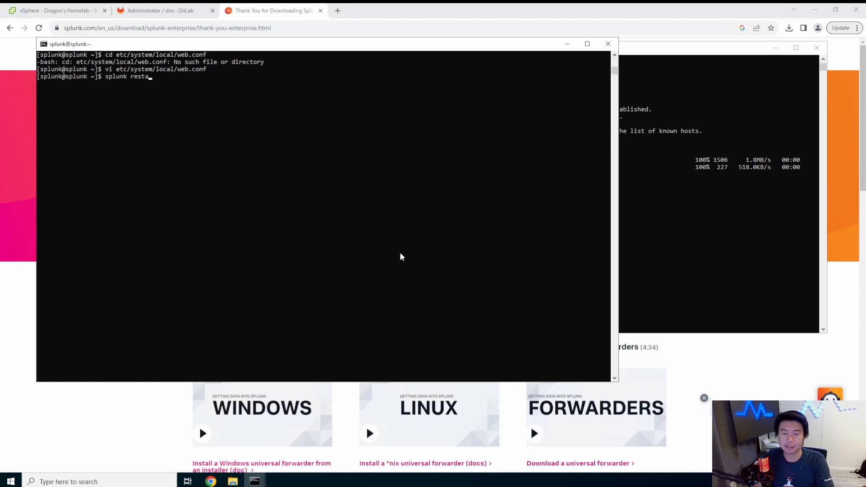
pyautogui.press('enter')
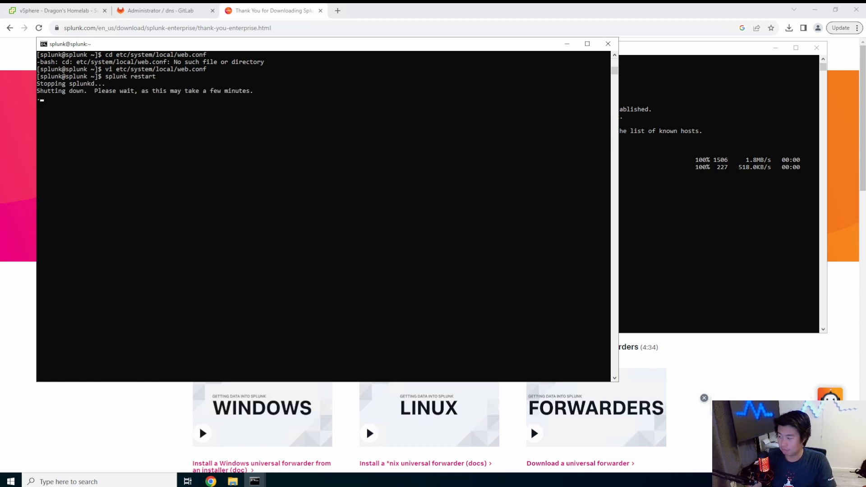
pyautogui.moveTo(496, 98)
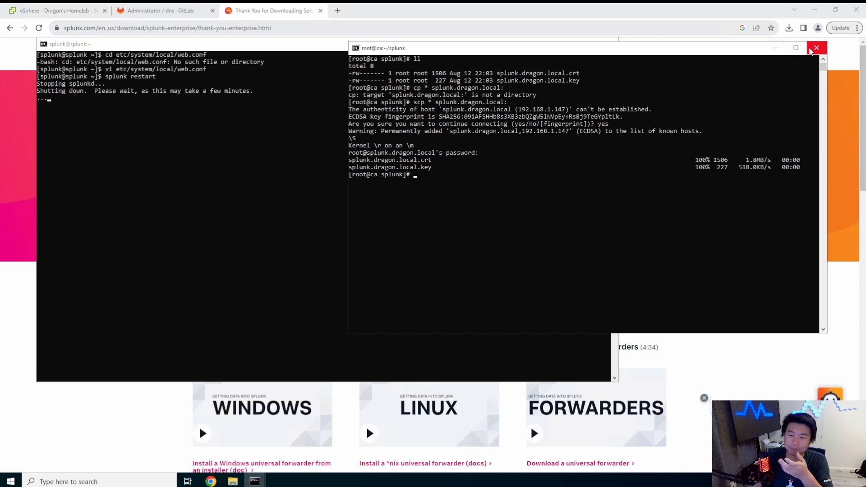
pyautogui.click(816, 48)
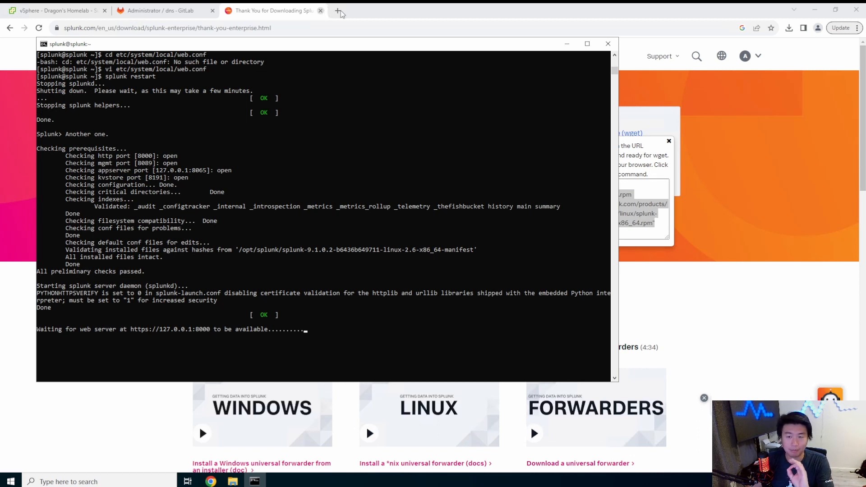
pyautogui.moveTo(338, 10)
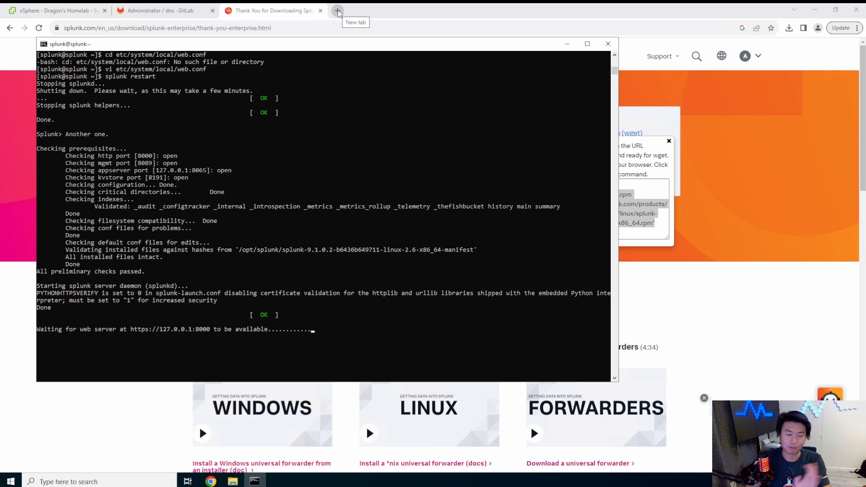
pyautogui.click(337, 10)
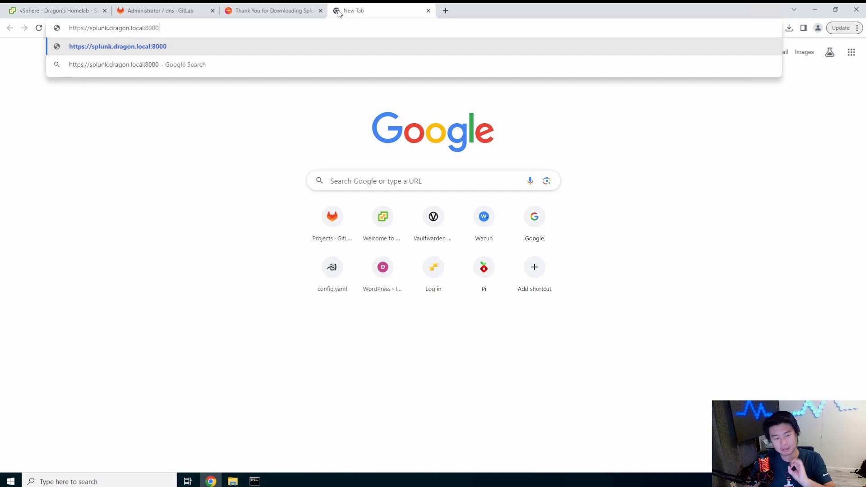
pyautogui.press('Enter')
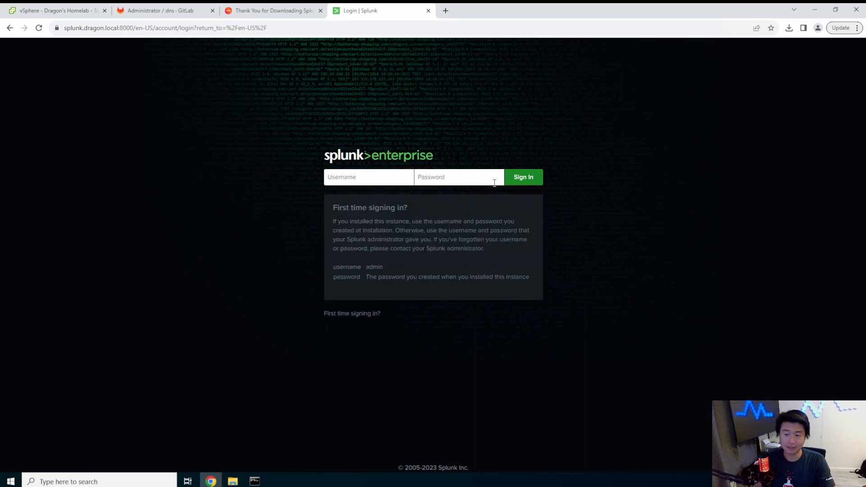
pyautogui.click(367, 177)
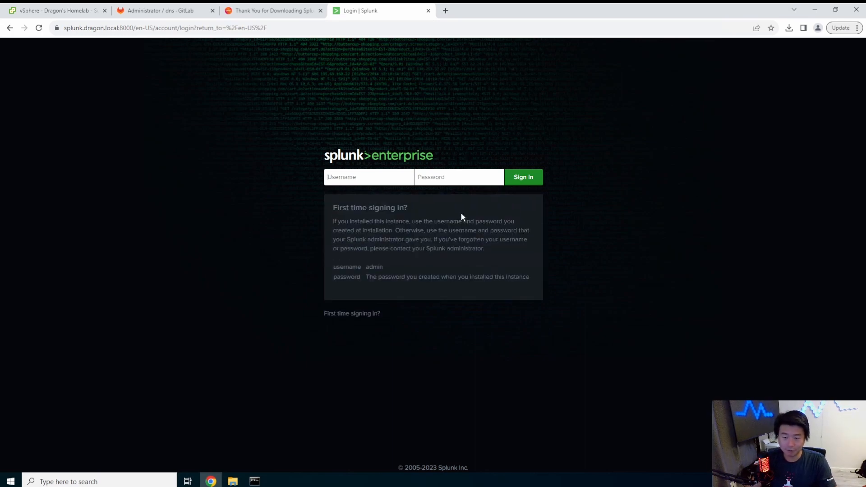
pyautogui.moveTo(432, 197)
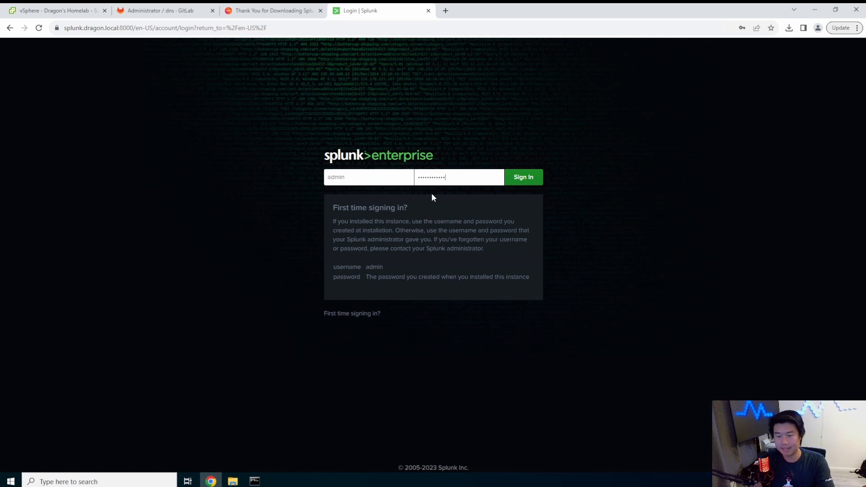
pyautogui.click(522, 176)
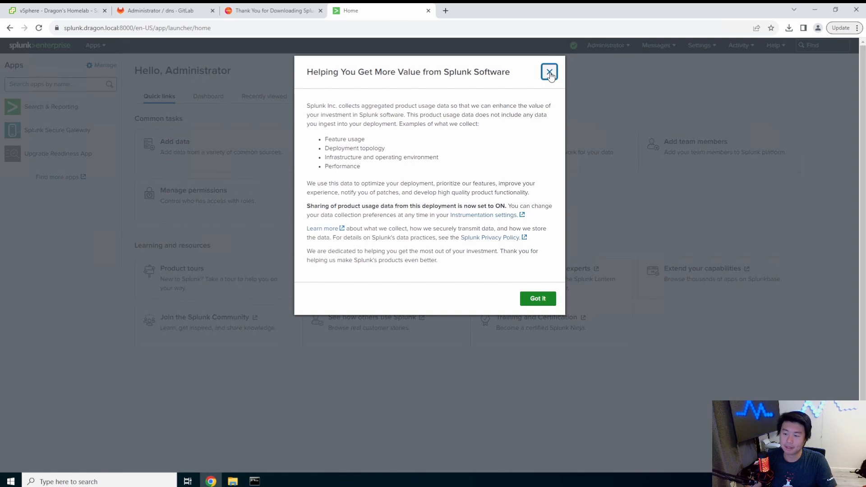
# - Dismiss the usage notice and set the admin theme preference to Dark, applying it twice
pyautogui.click(548, 72)
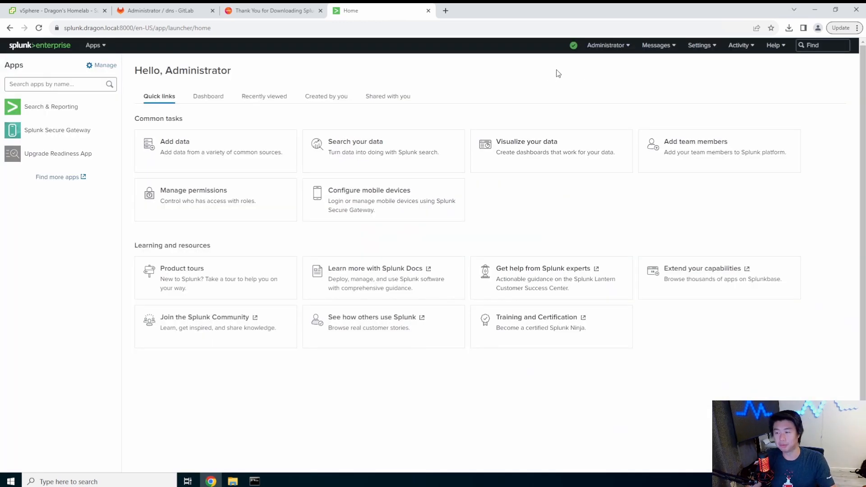
pyautogui.click(573, 45)
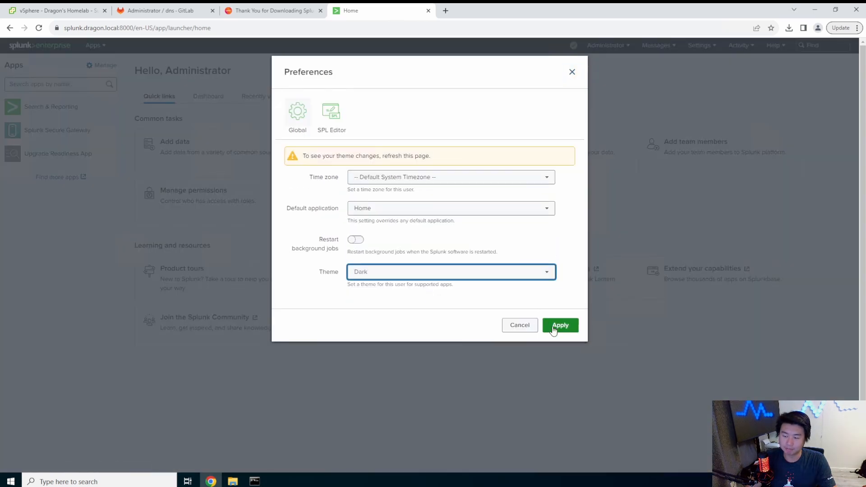
pyautogui.click(559, 325)
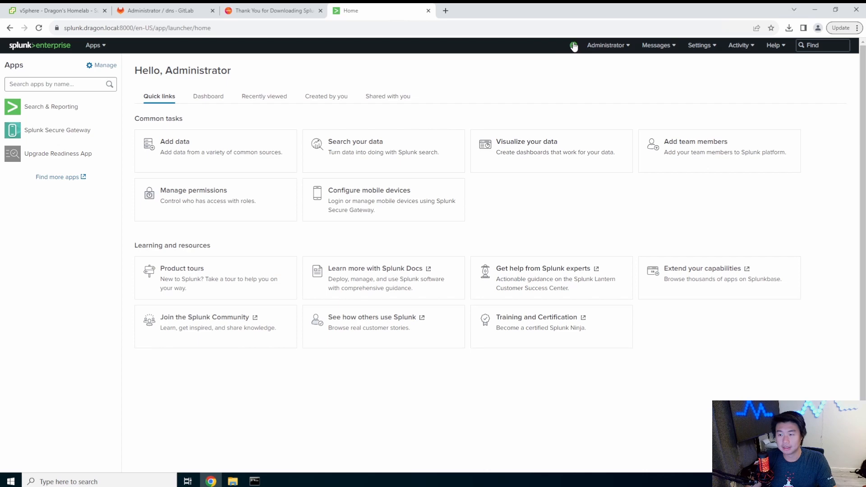
pyautogui.click(605, 45)
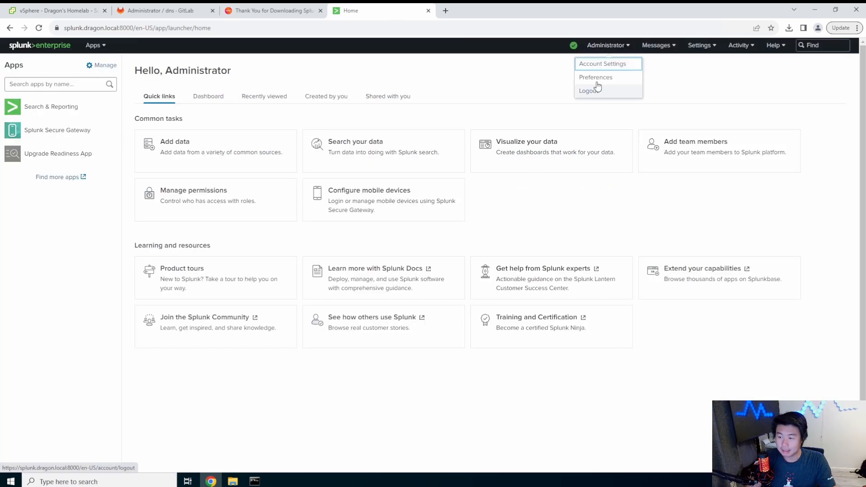
pyautogui.click(595, 77)
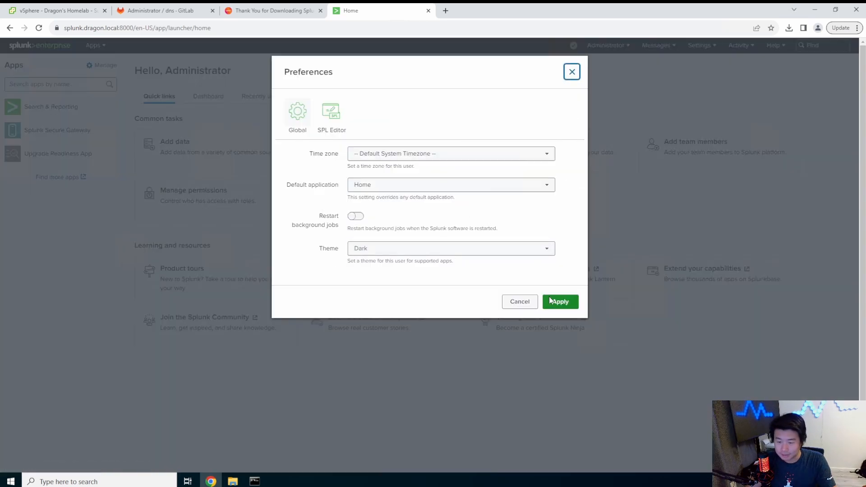
pyautogui.click(559, 302)
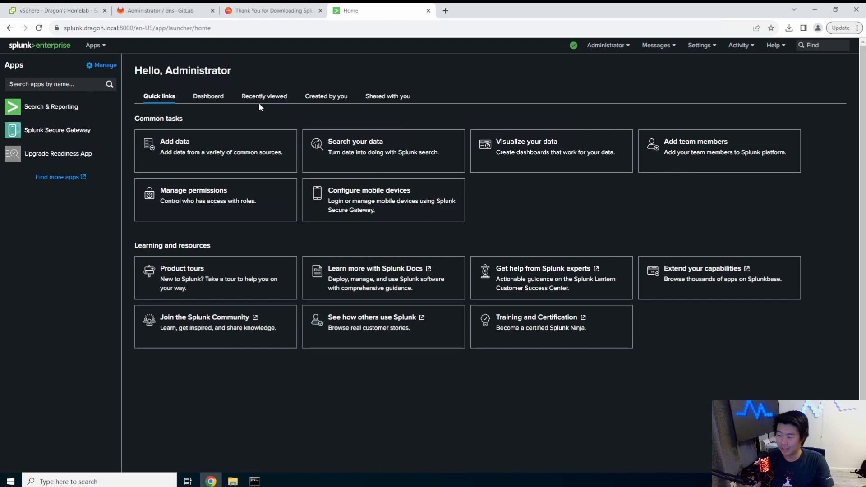
pyautogui.moveTo(533, 77)
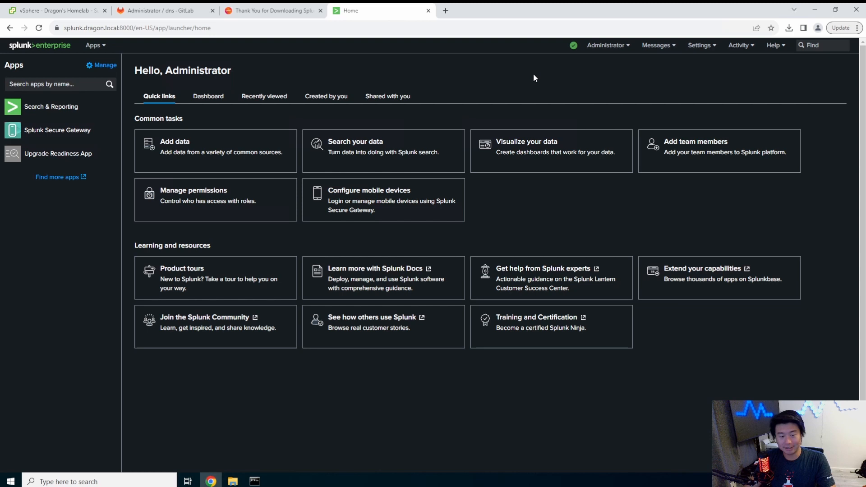
pyautogui.moveTo(543, 76)
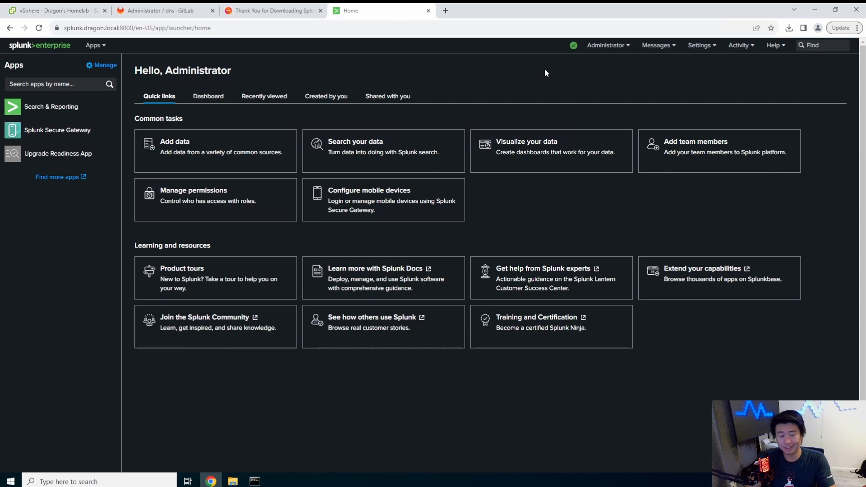
pyautogui.moveTo(773, 192)
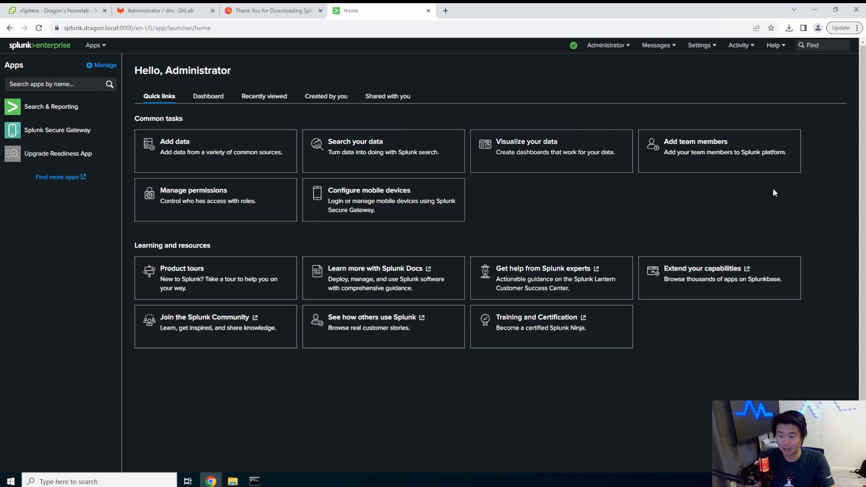
pyautogui.moveTo(56, 37)
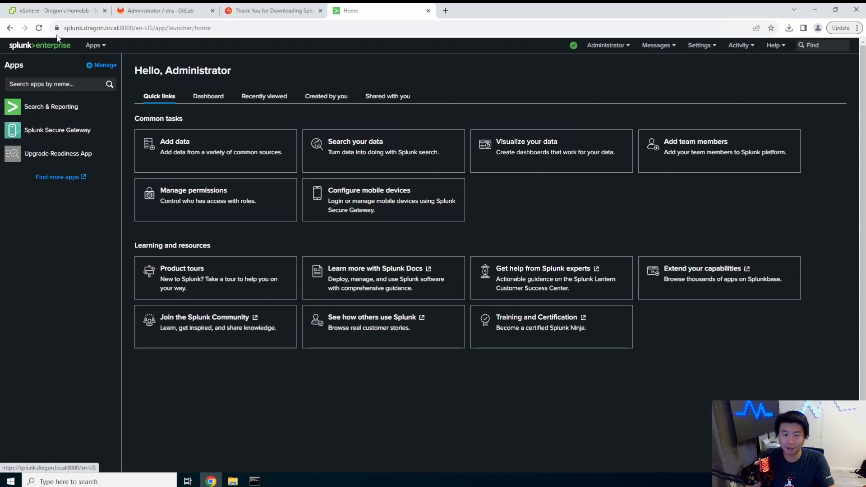
# - Search index=* in Search & Reporting, finding 0 events in 24 hours, then return Home
pyautogui.click(56, 27)
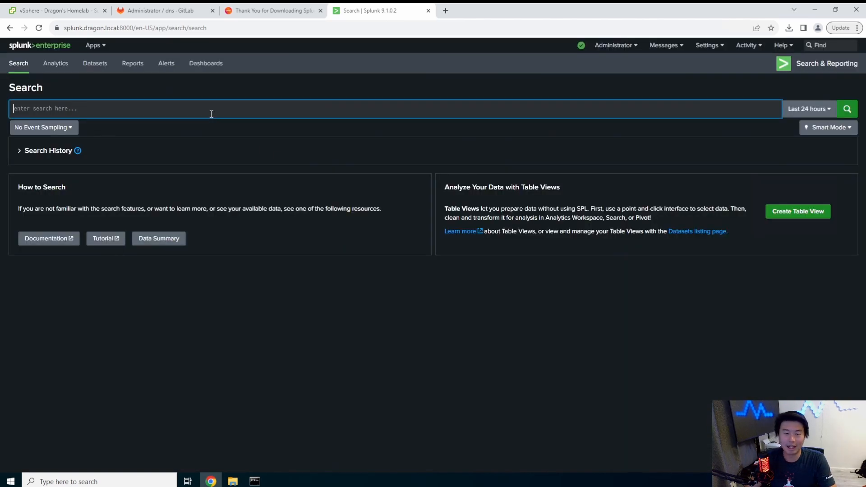
pyautogui.write('index=*')
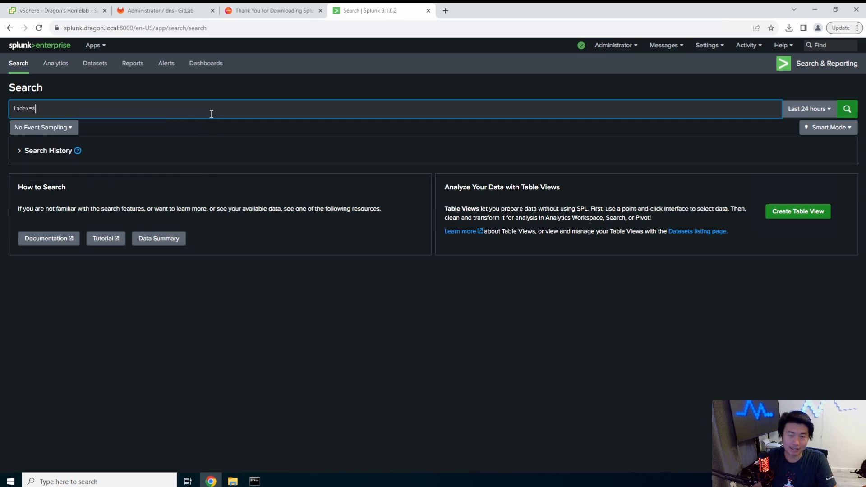
pyautogui.click(847, 109)
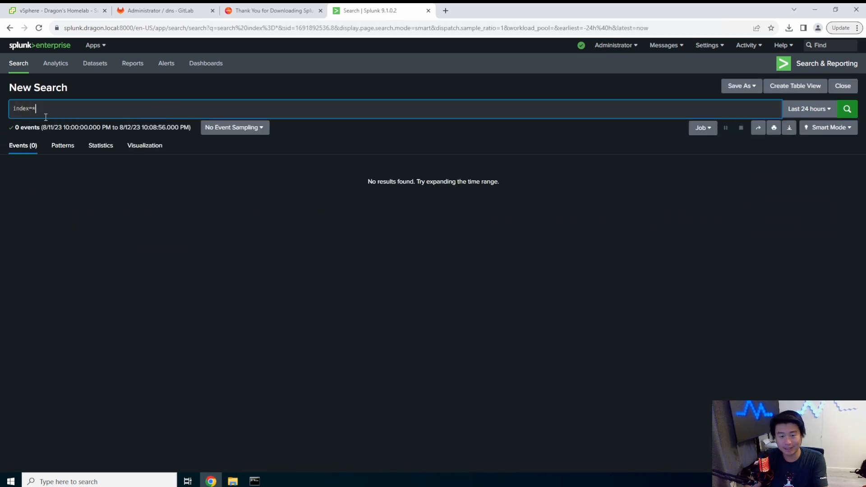
pyautogui.moveTo(503, 221)
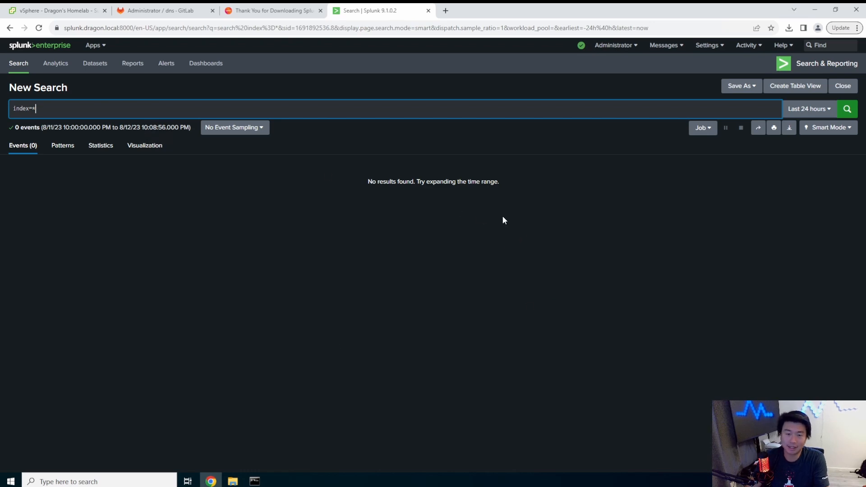
pyautogui.click(39, 45)
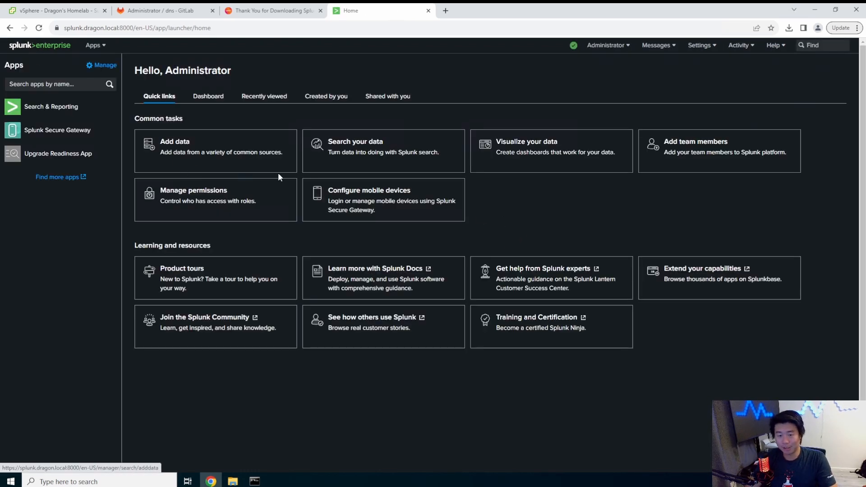
pyautogui.moveTo(373, 168)
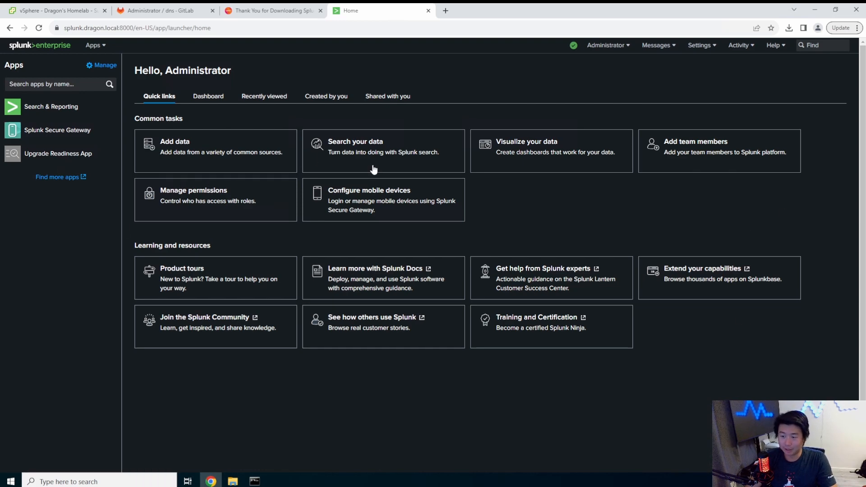
pyautogui.moveTo(295, 236)
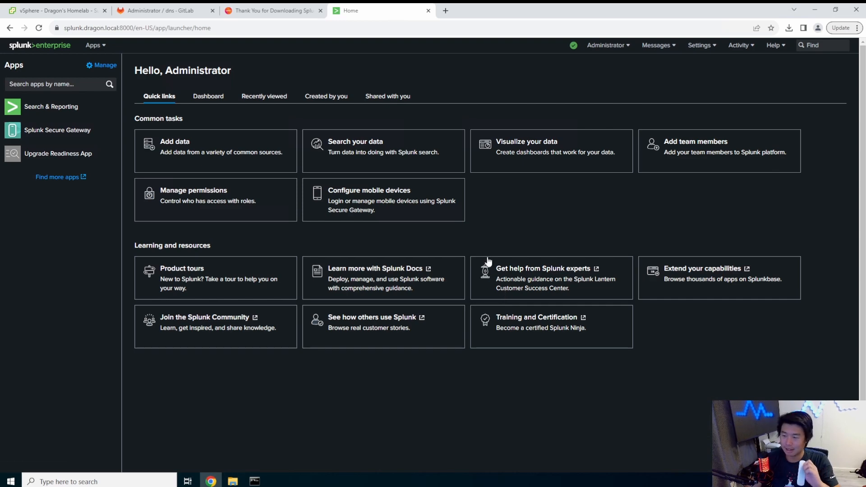
pyautogui.moveTo(498, 243)
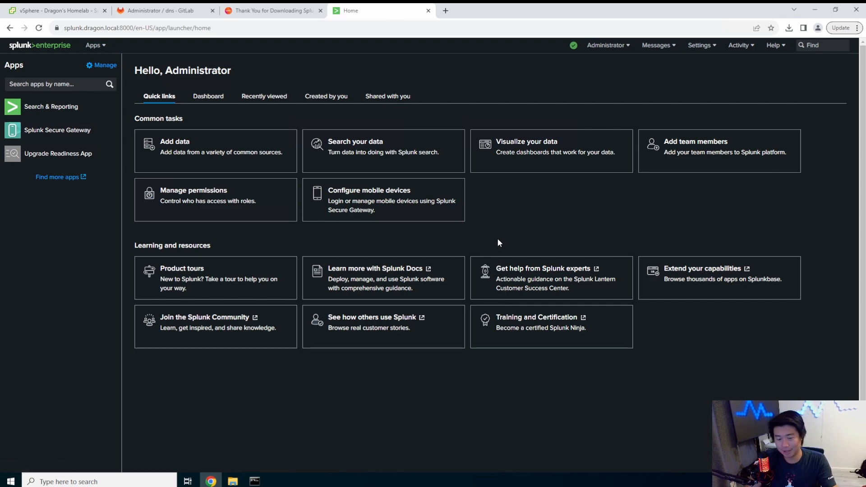
pyautogui.moveTo(51, 106)
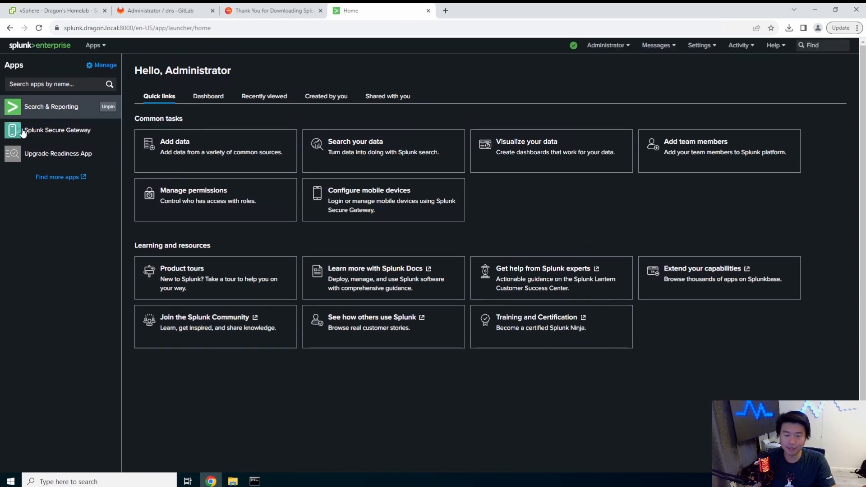
pyautogui.moveTo(426, 81)
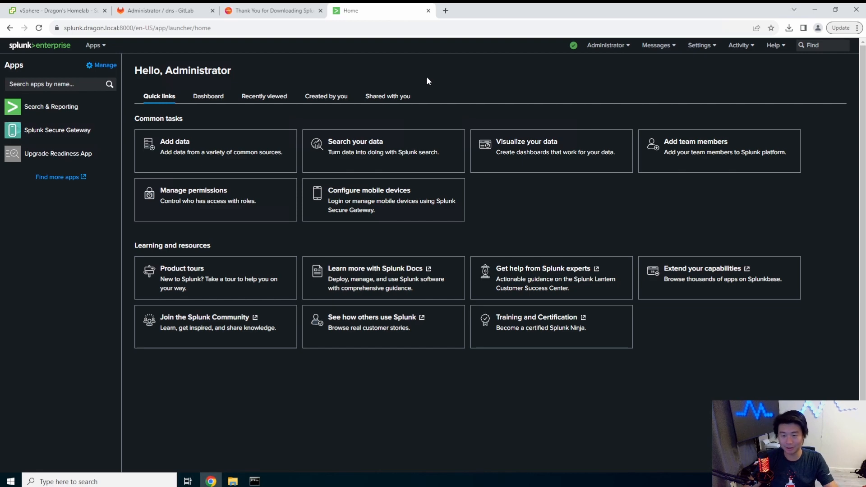
pyautogui.moveTo(433, 86)
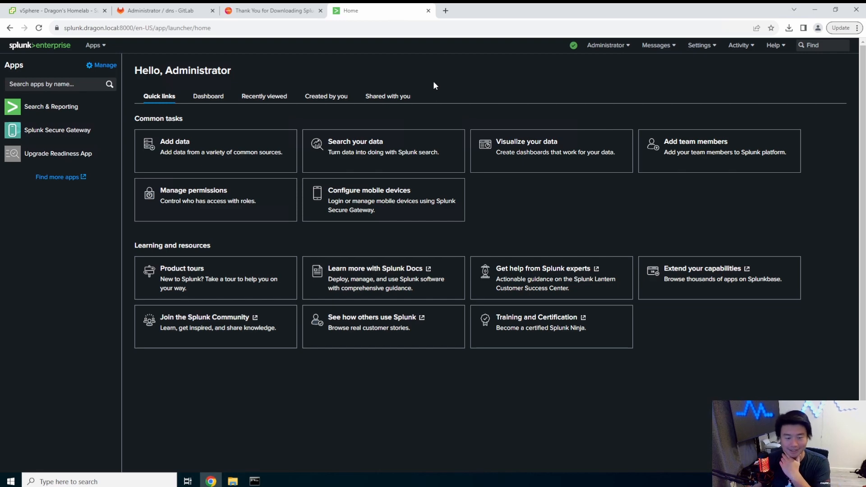